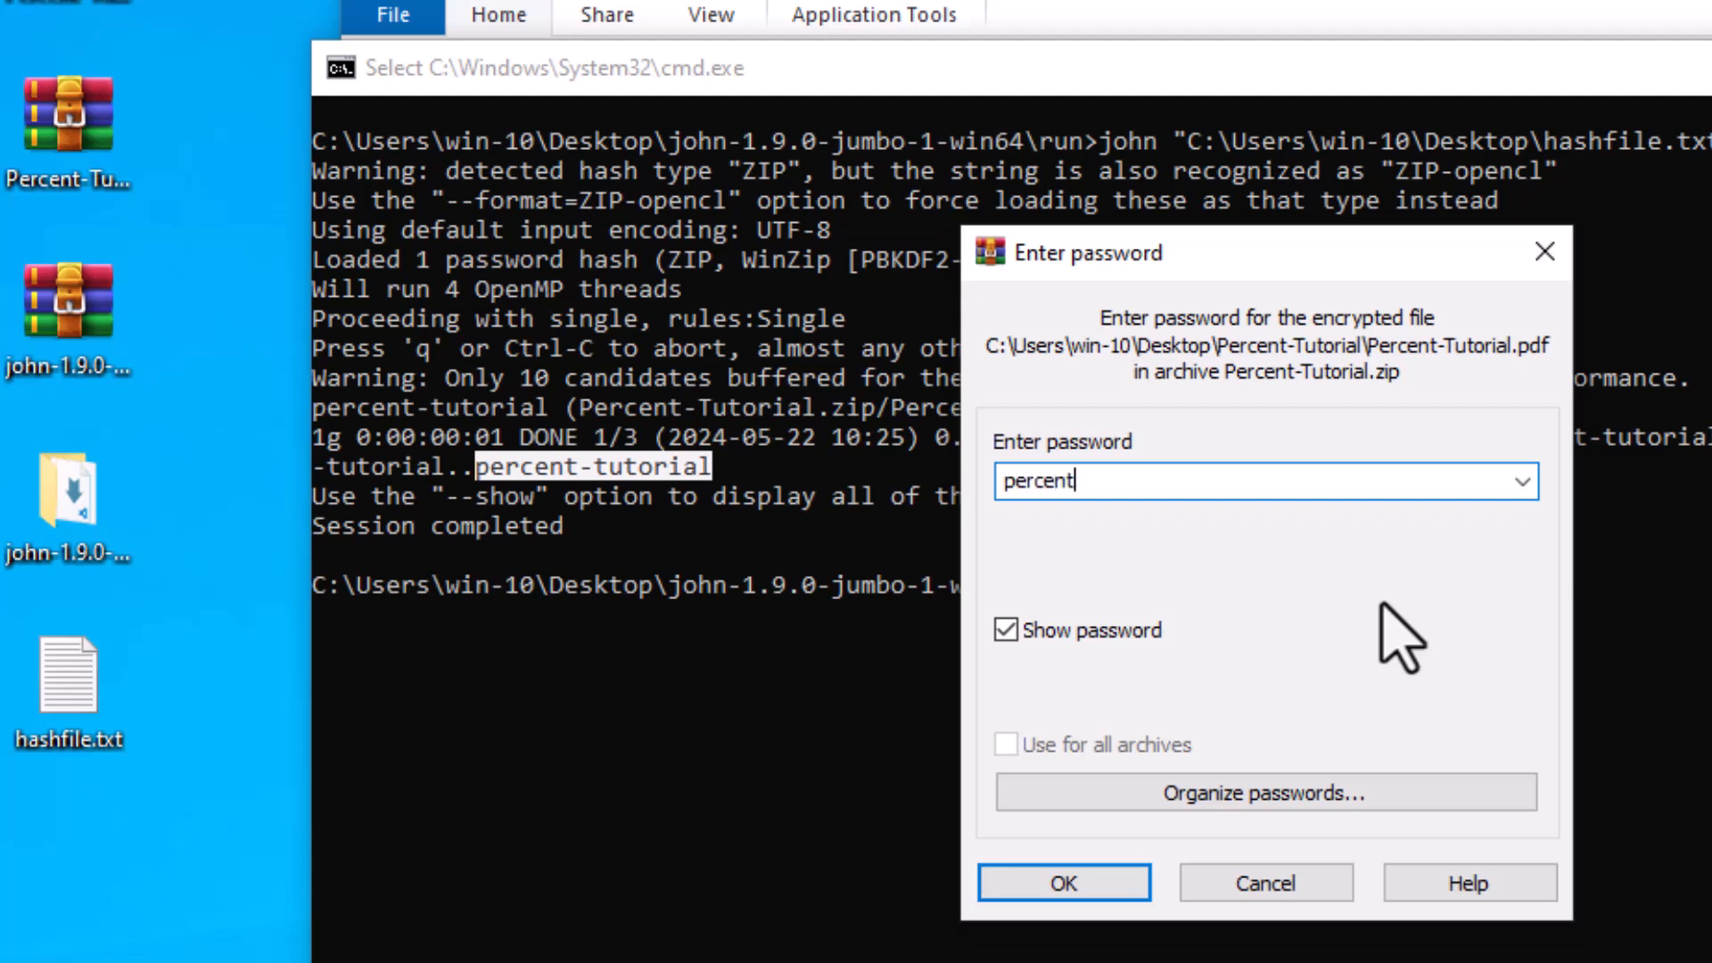
text(-tutori)
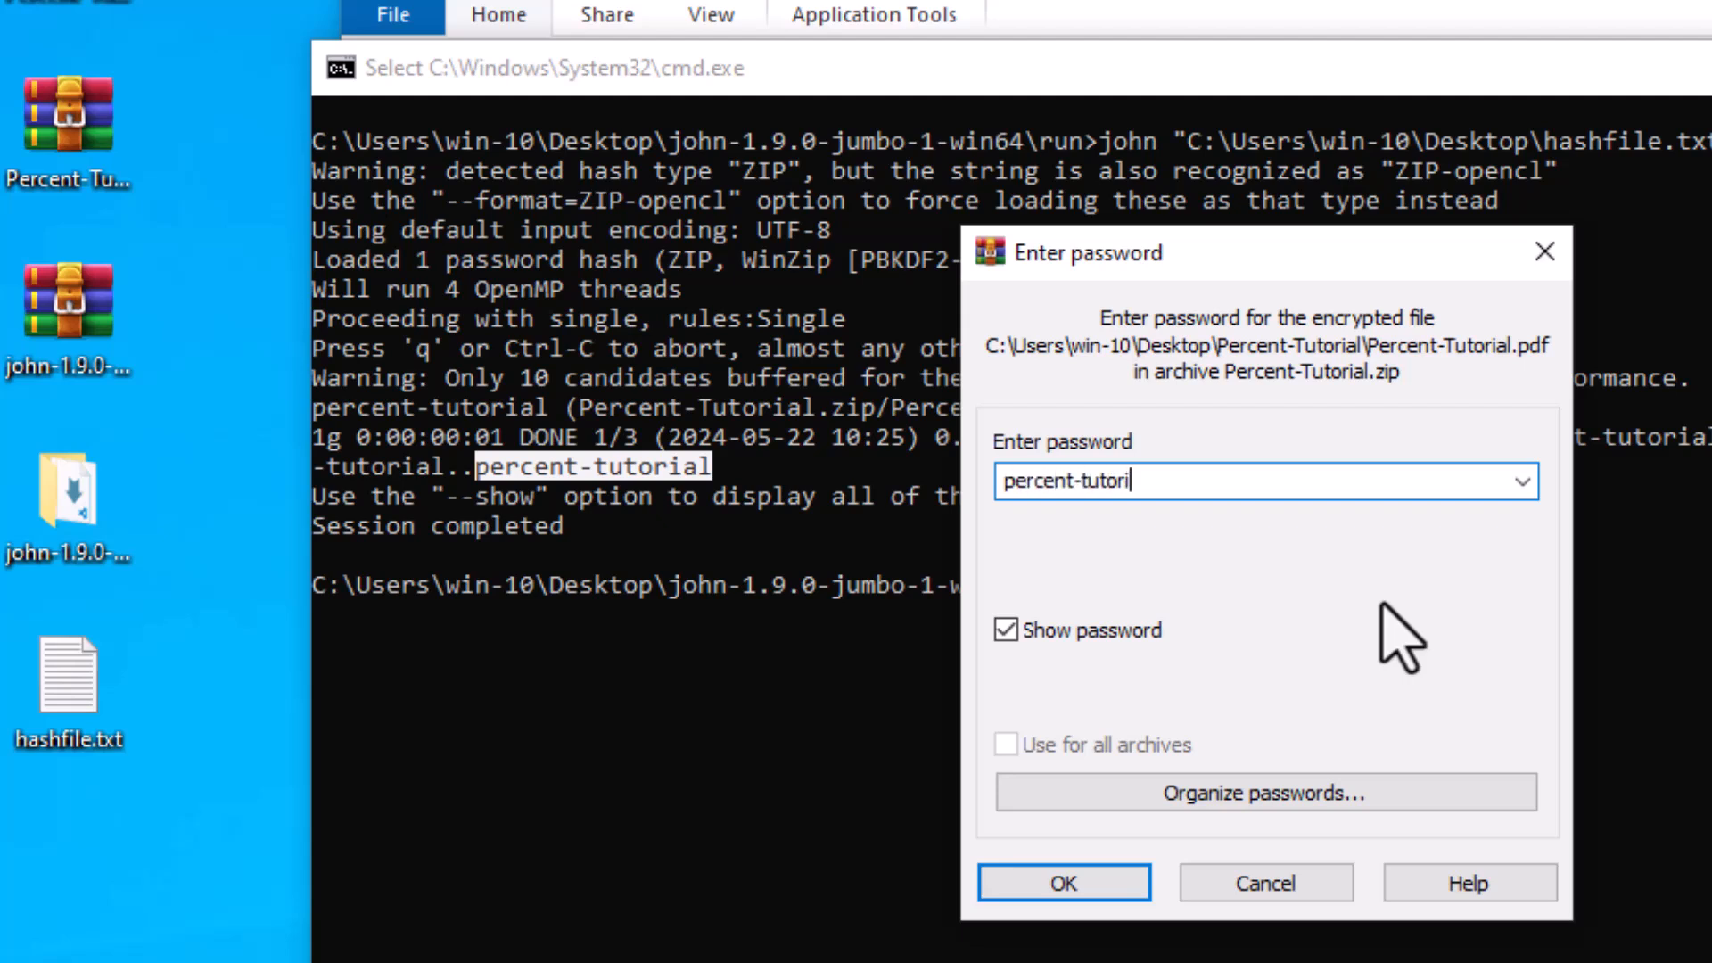
click(1061, 882)
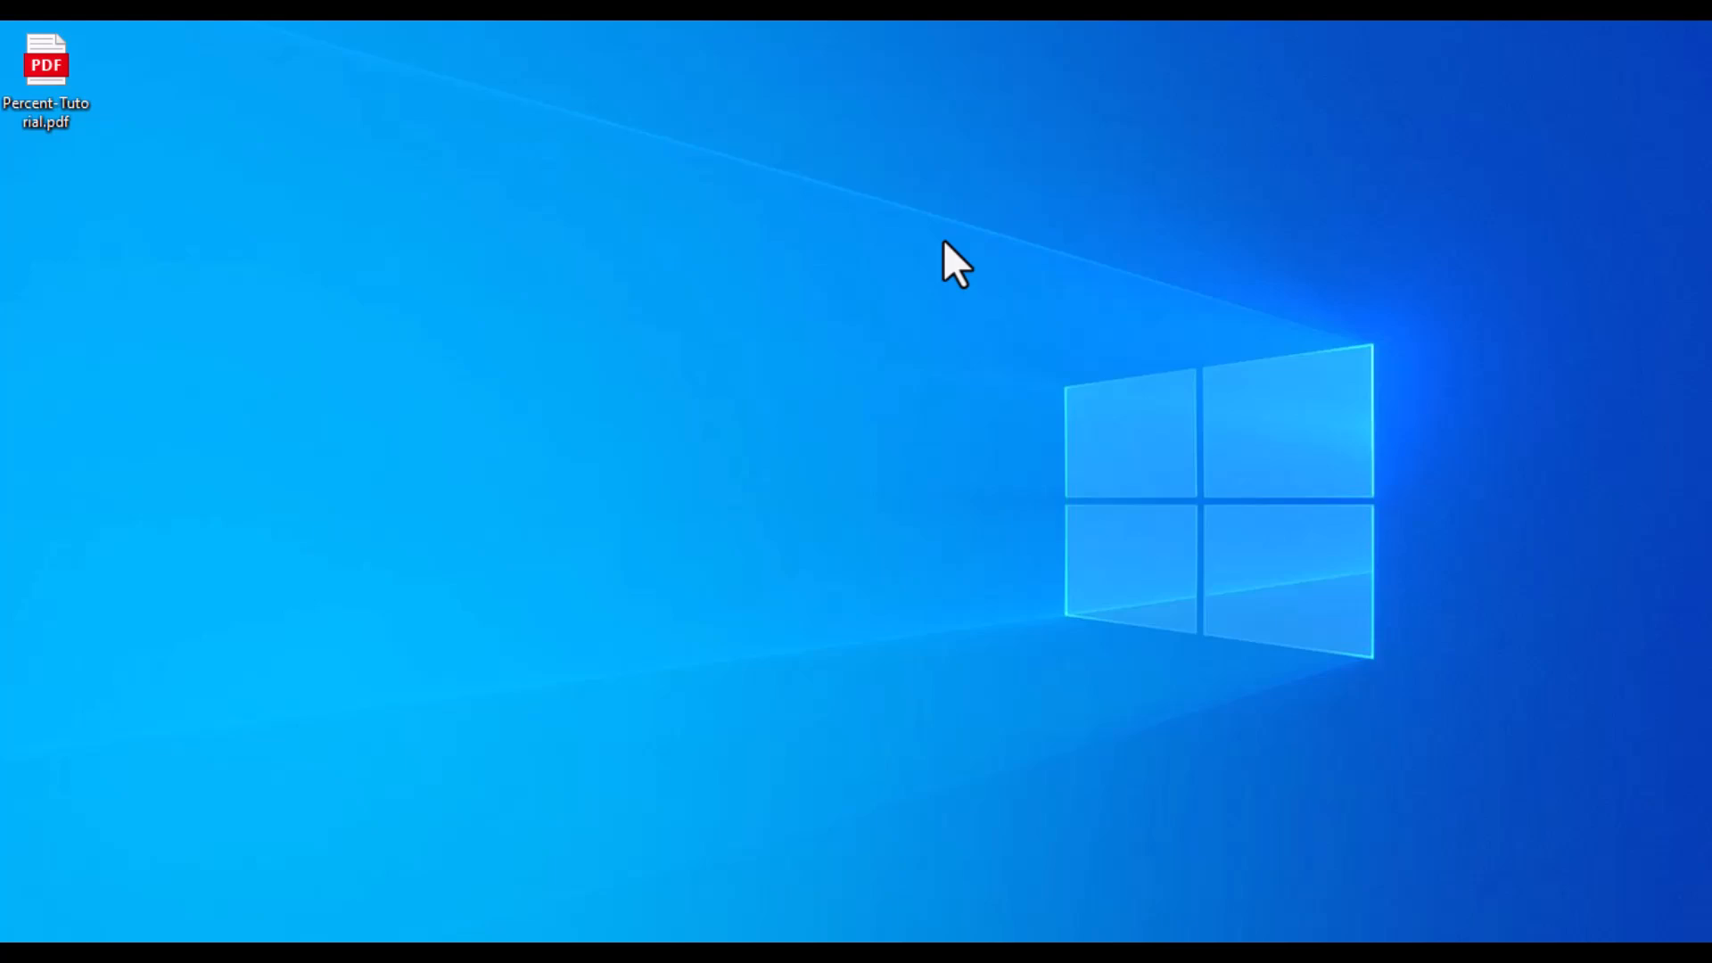
mouse_move(407, 252)
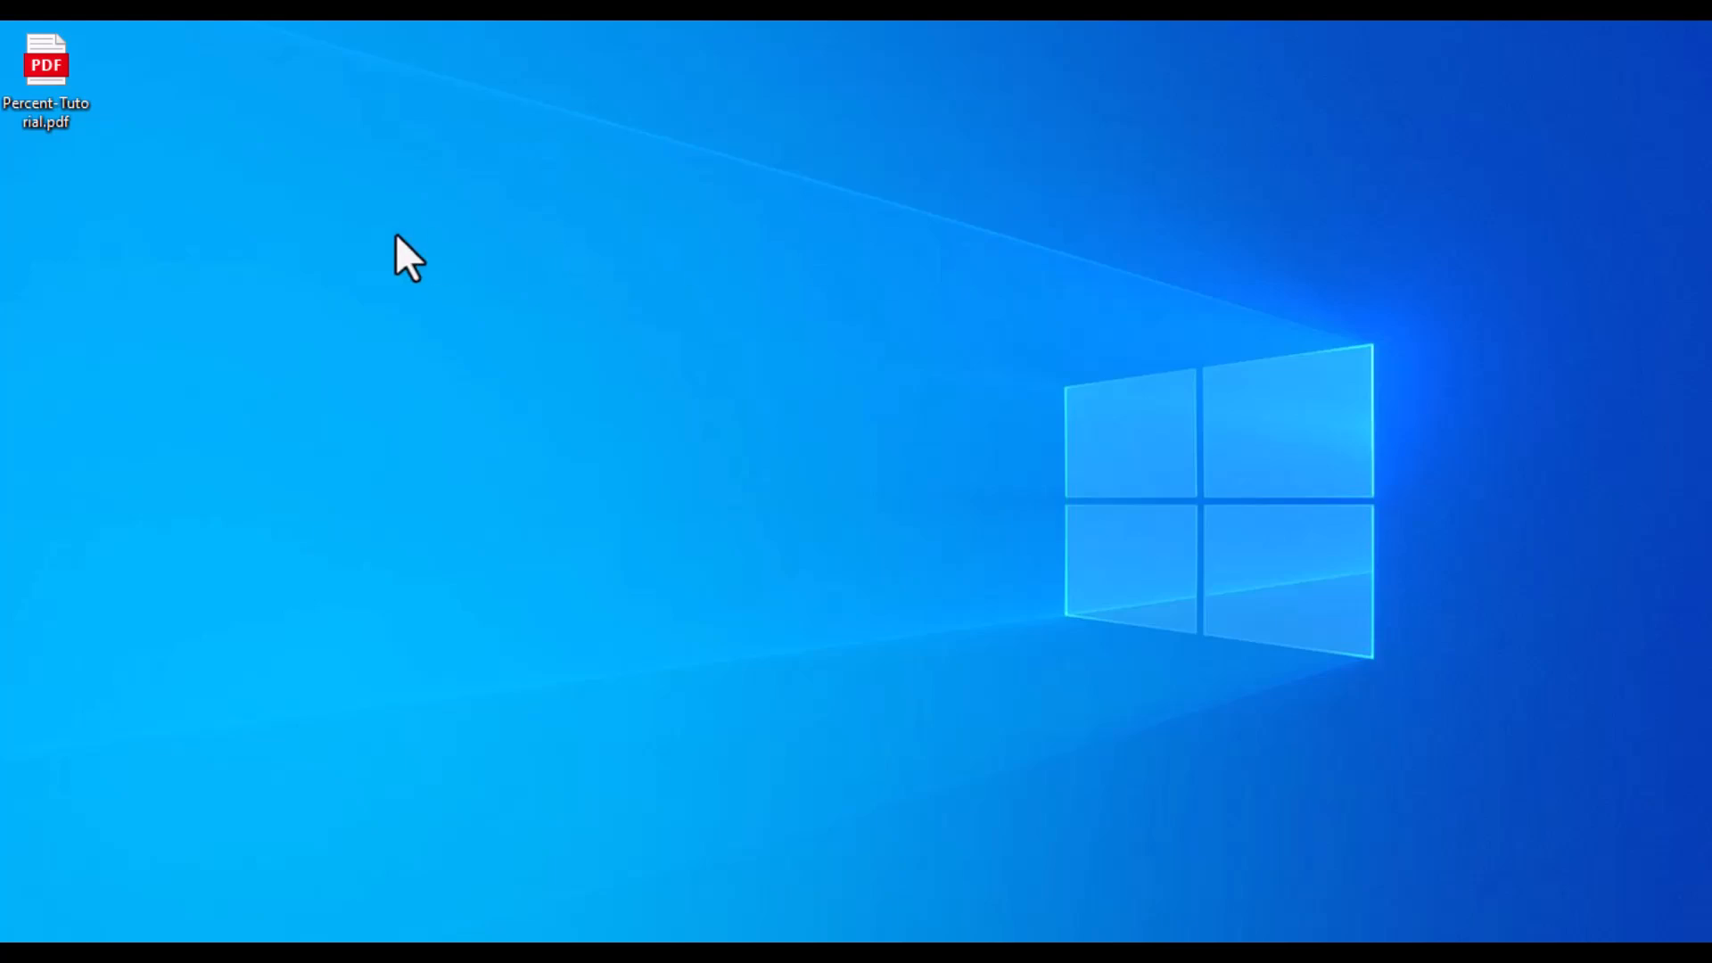
right_click(46, 61)
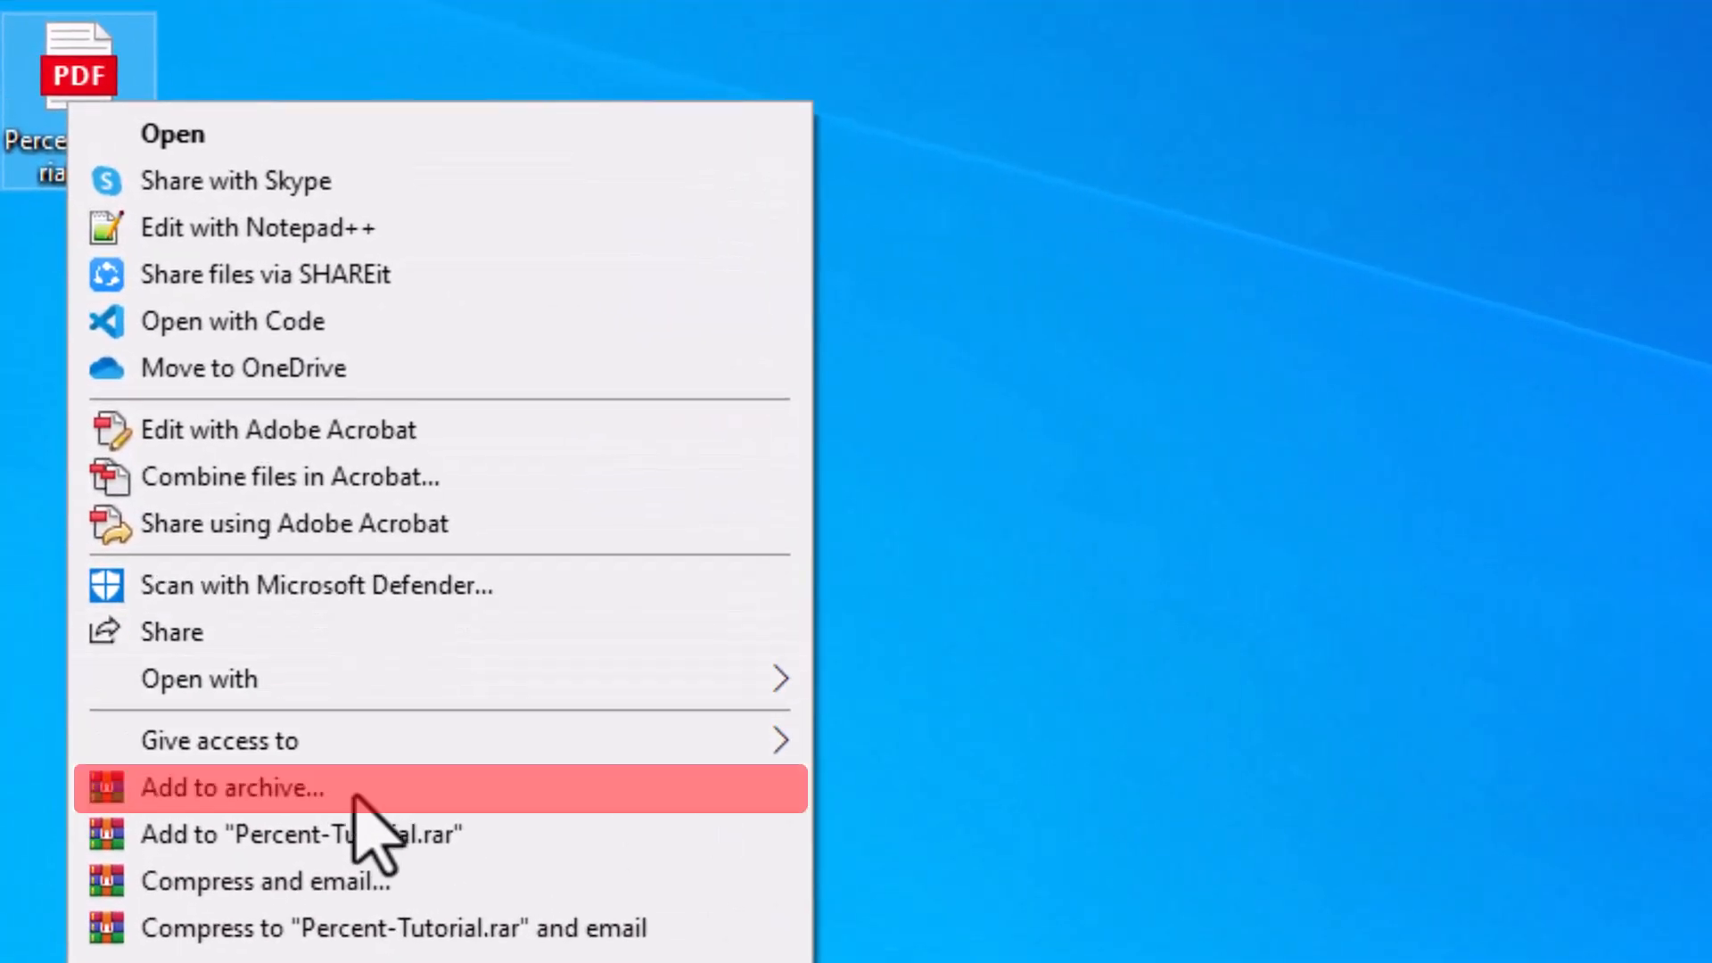
click(230, 786)
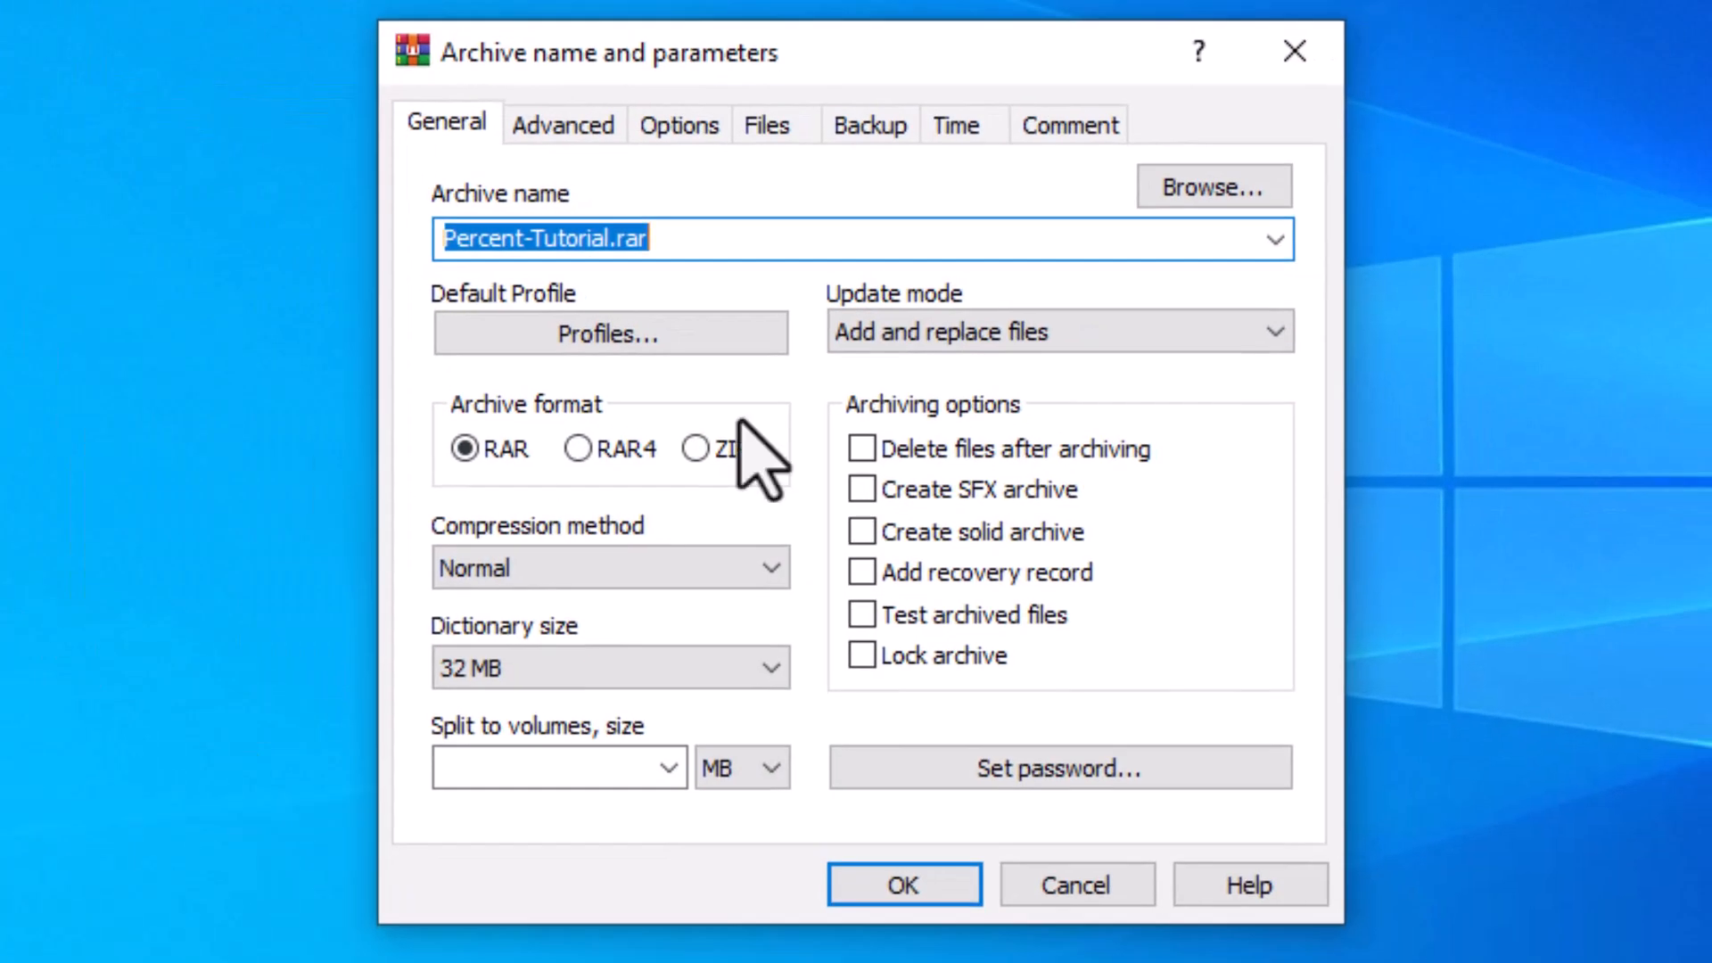
click(1058, 767)
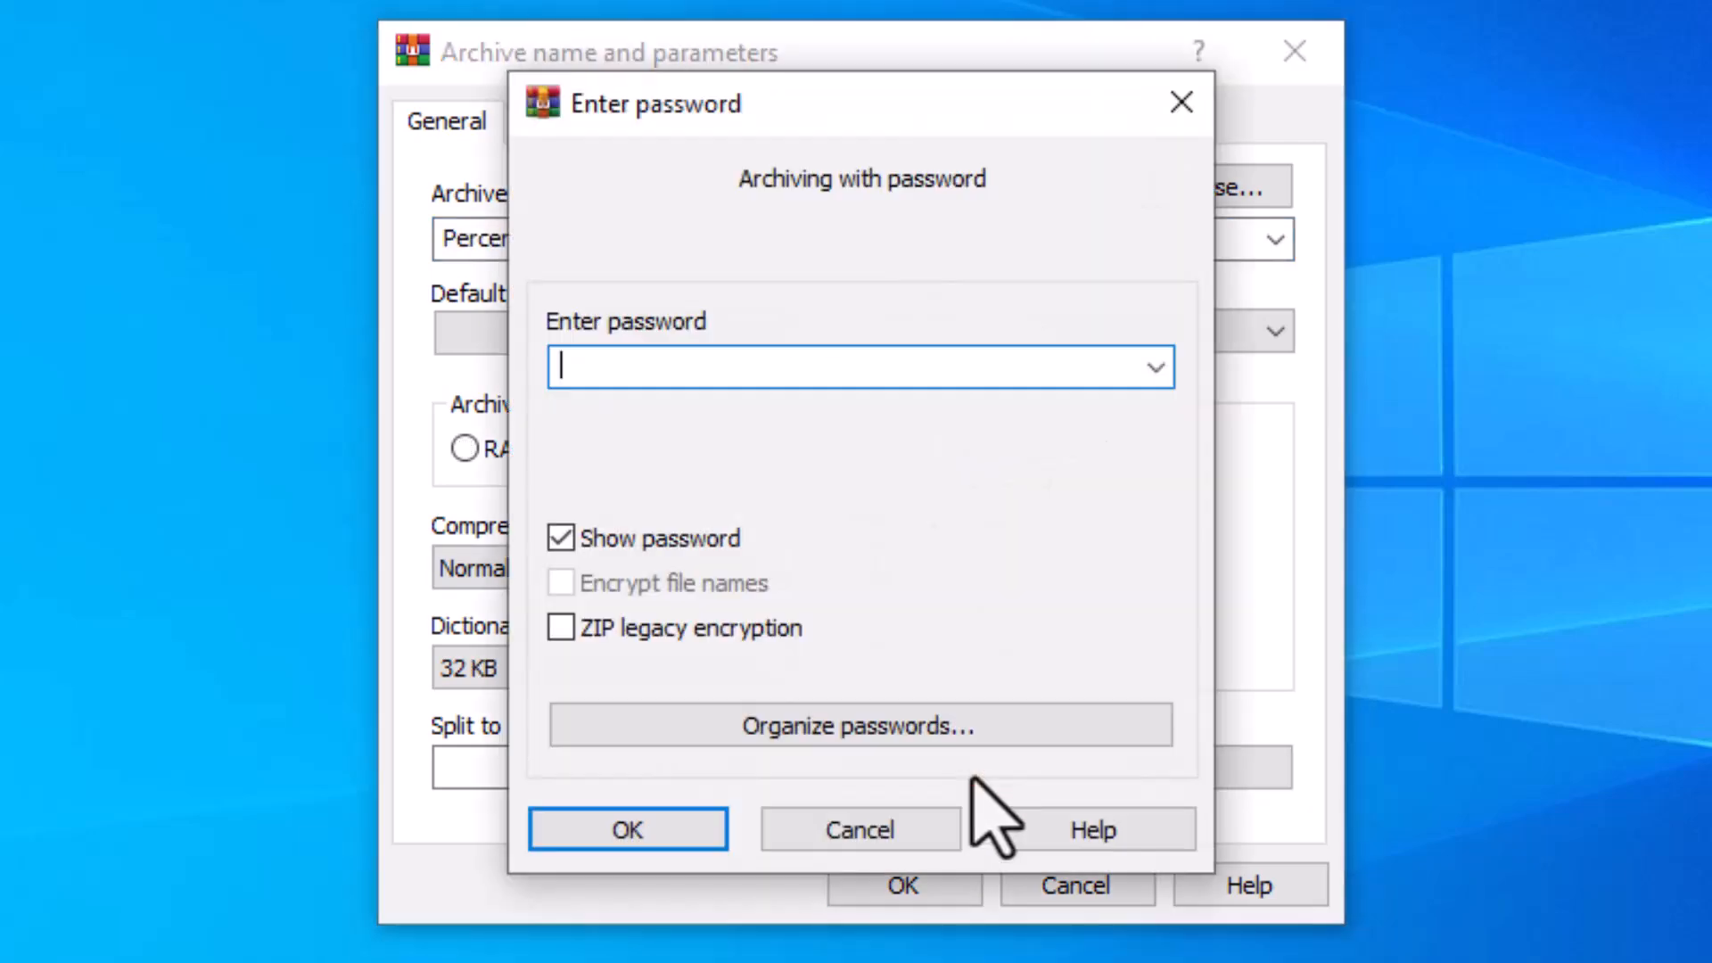
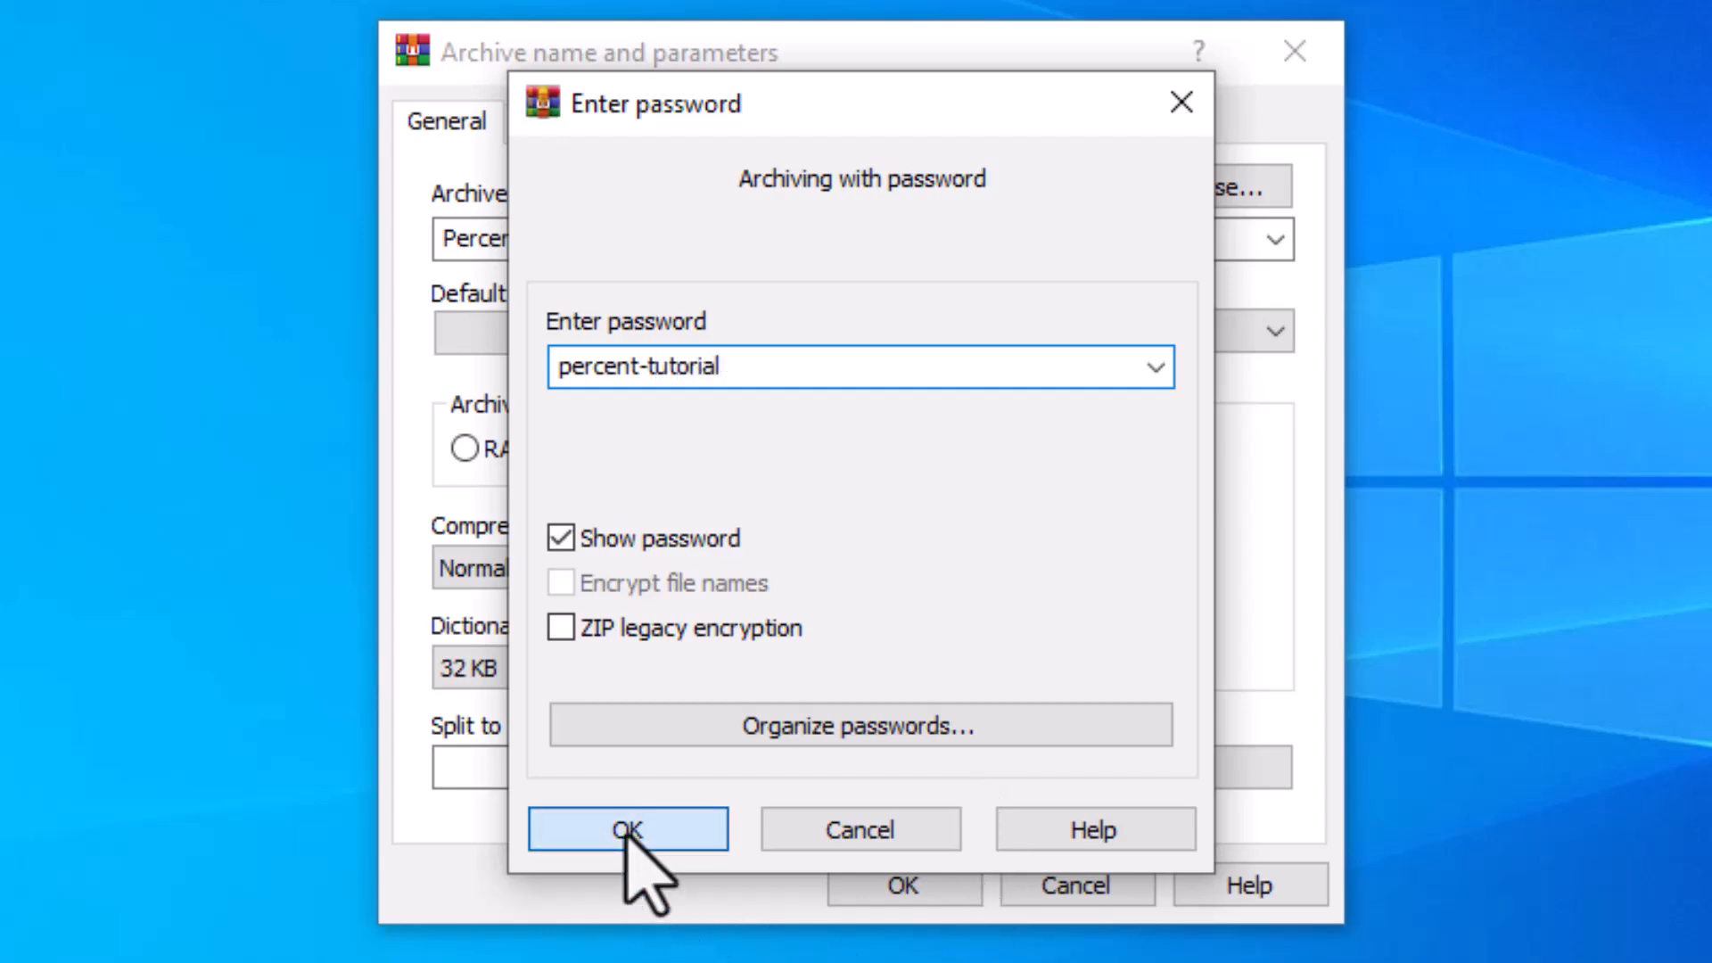
click(626, 829)
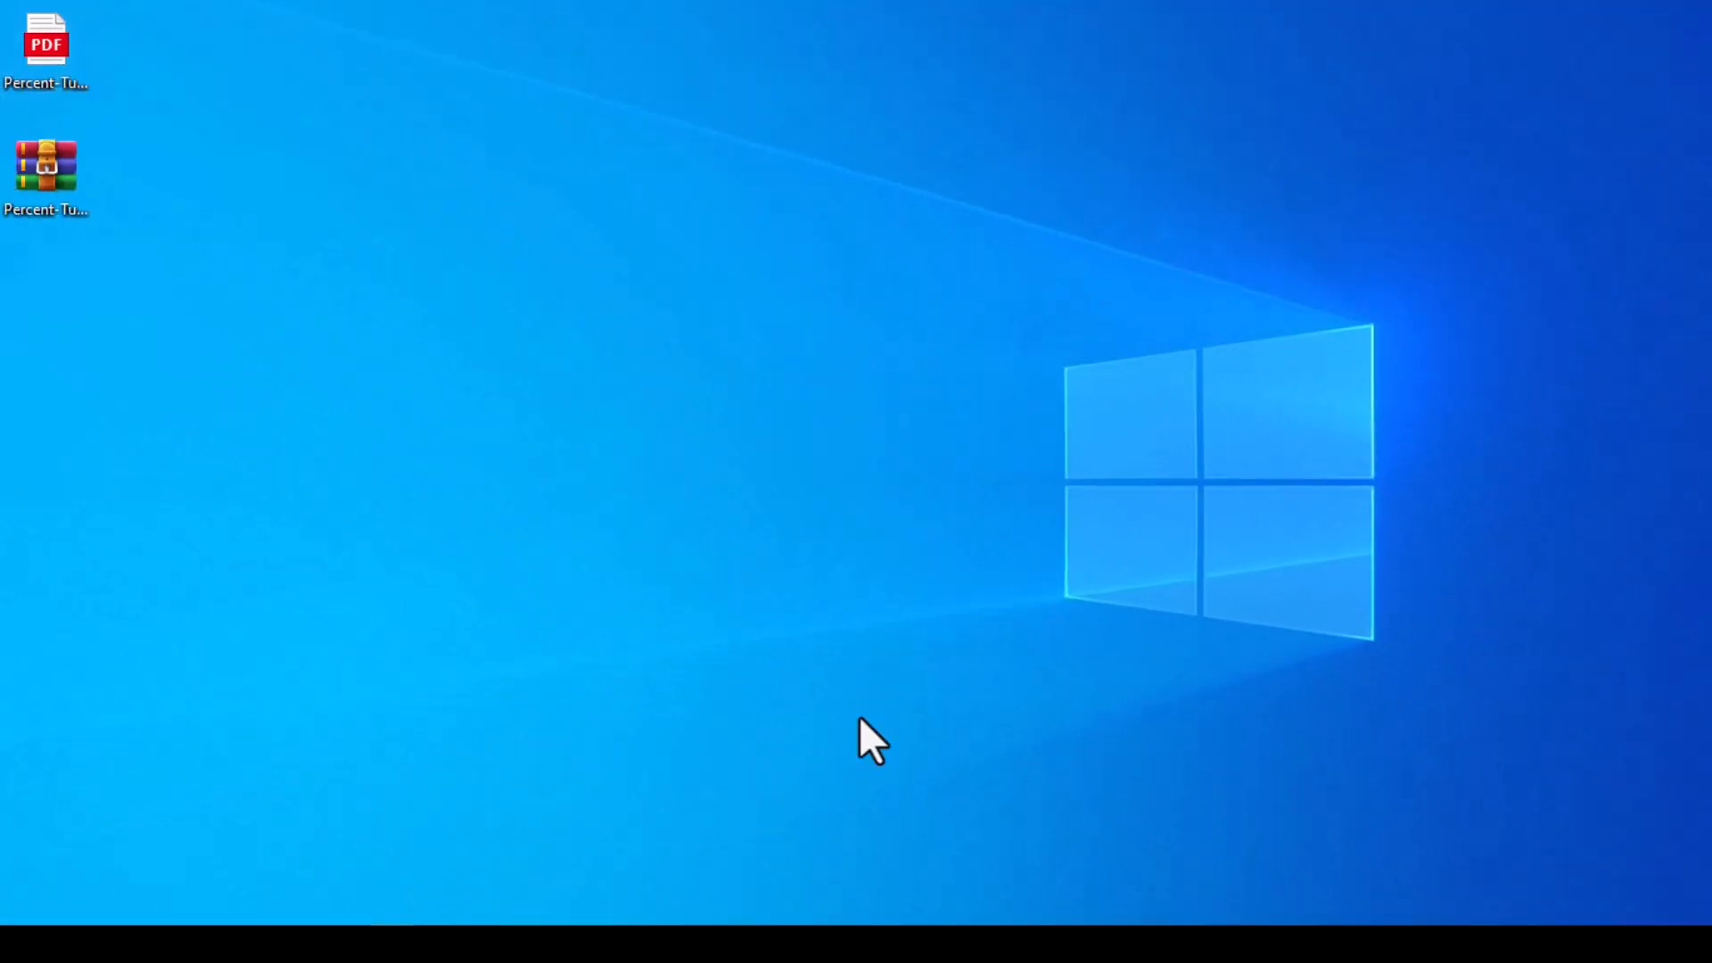
- Use the new archive's context menu on the desktop
right_click(47, 166)
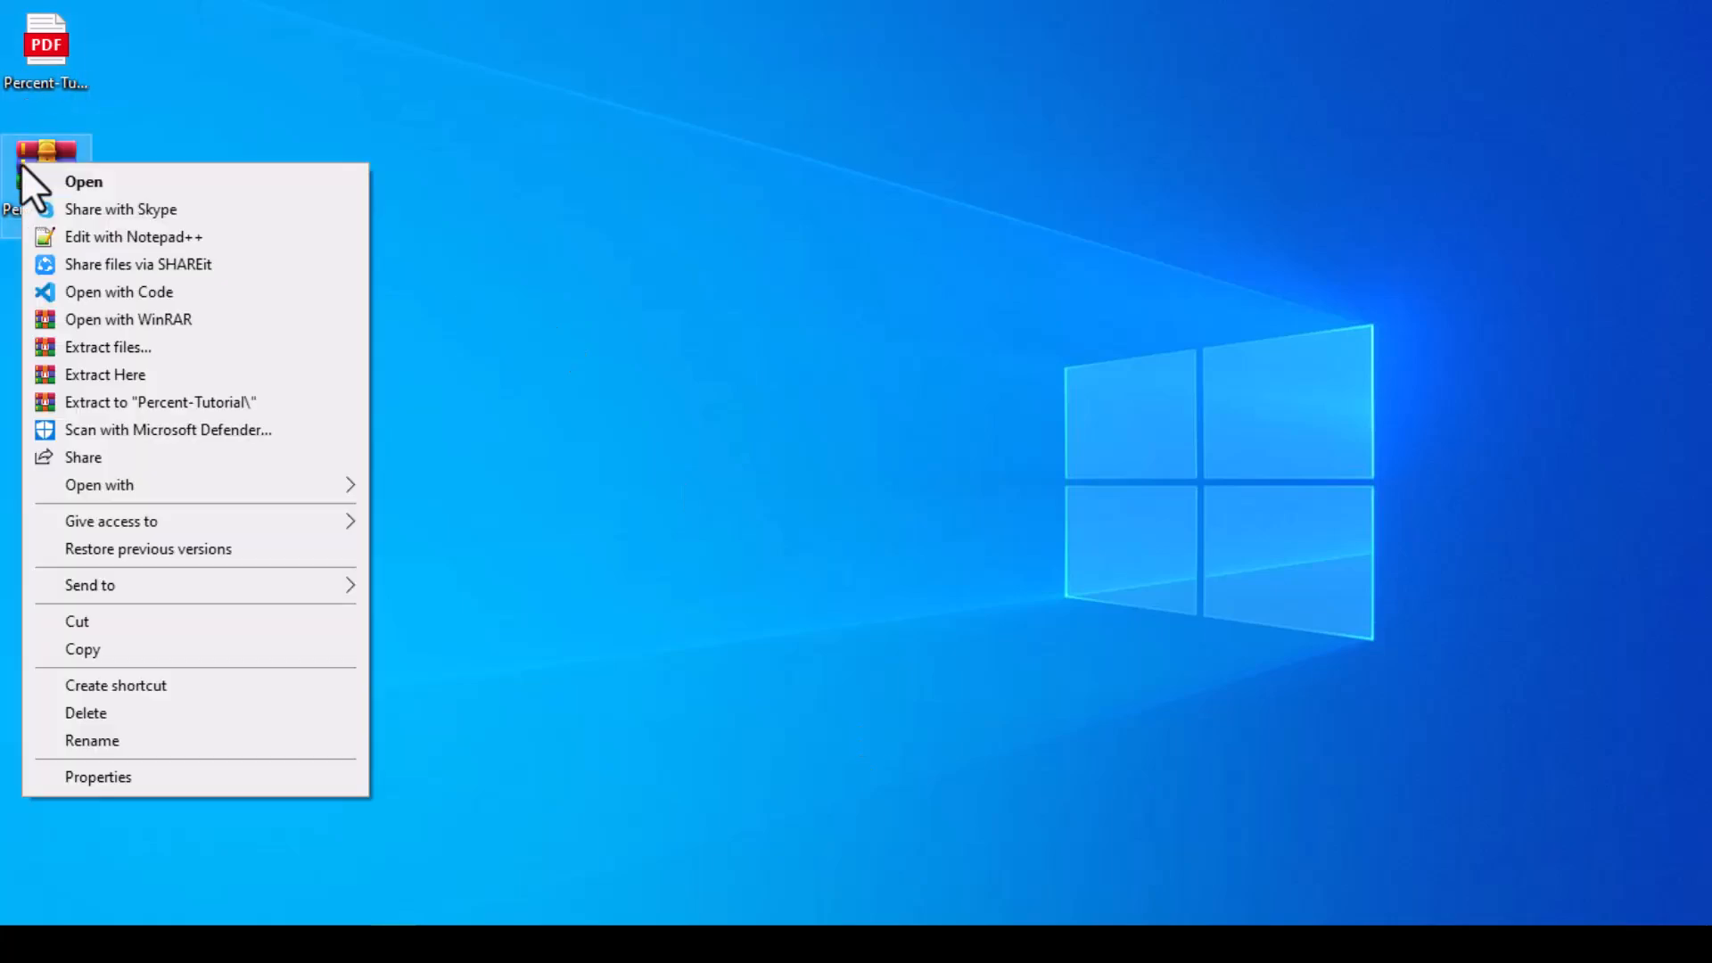
click(105, 374)
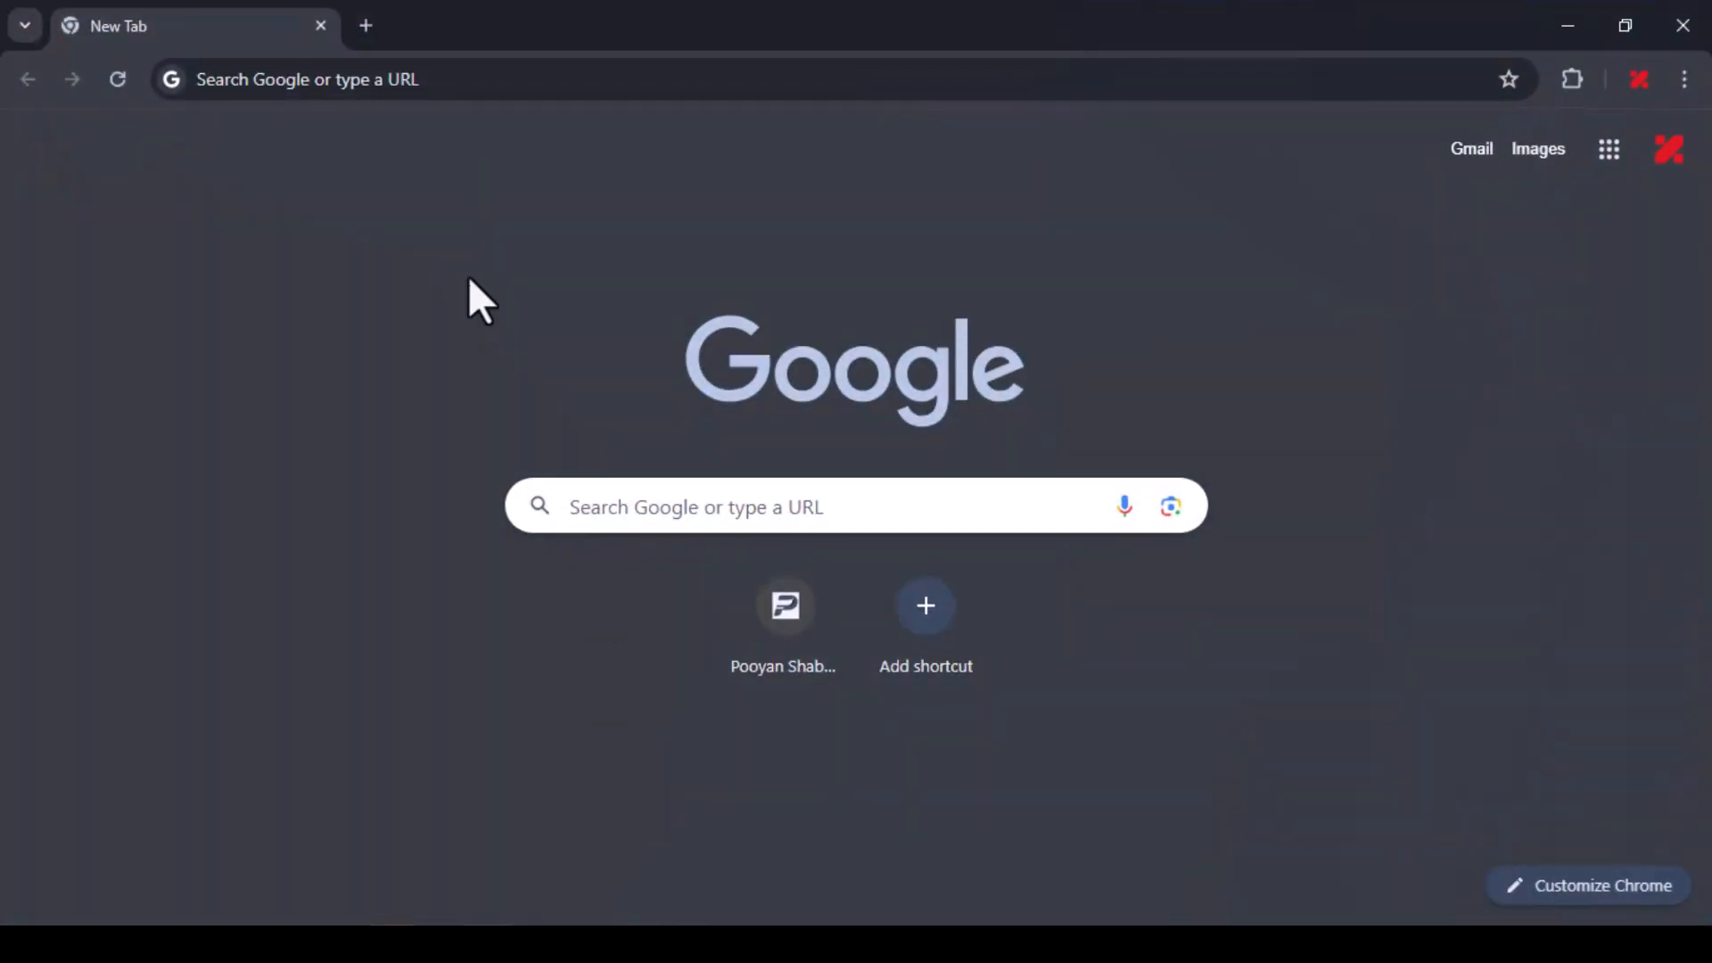
- Search Google for John the Ripper, reach the Openwall page and download the 64-bit Windows jumbo zip
text(john cena)
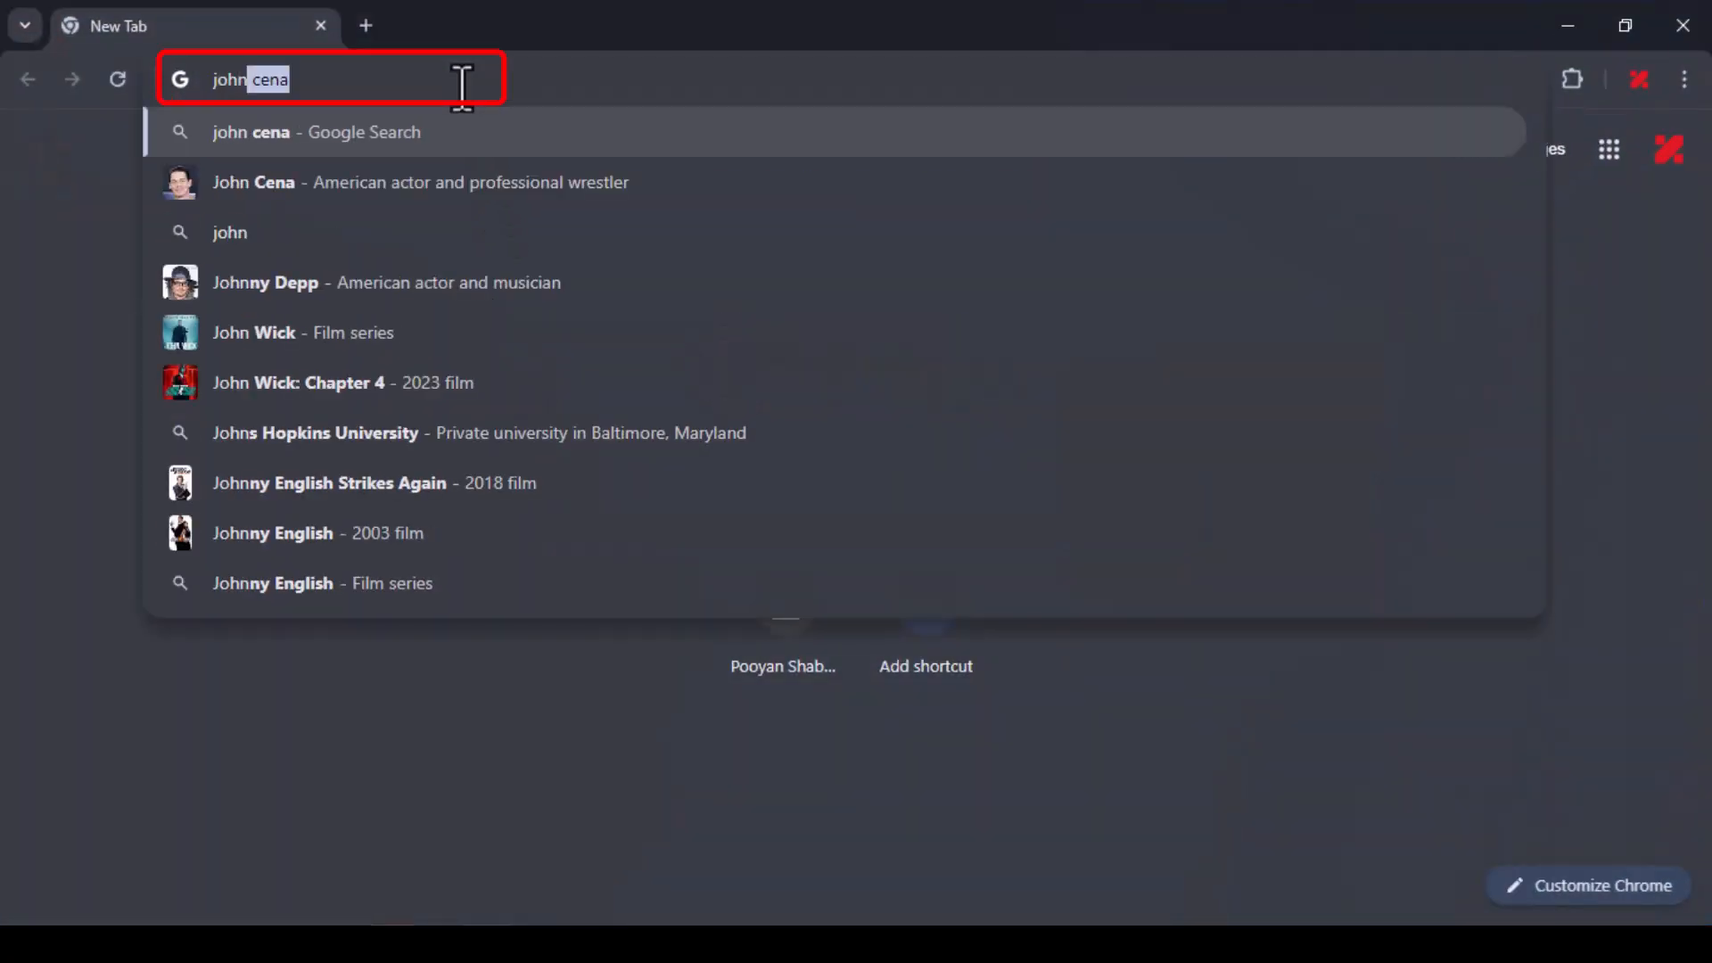
key(Return)
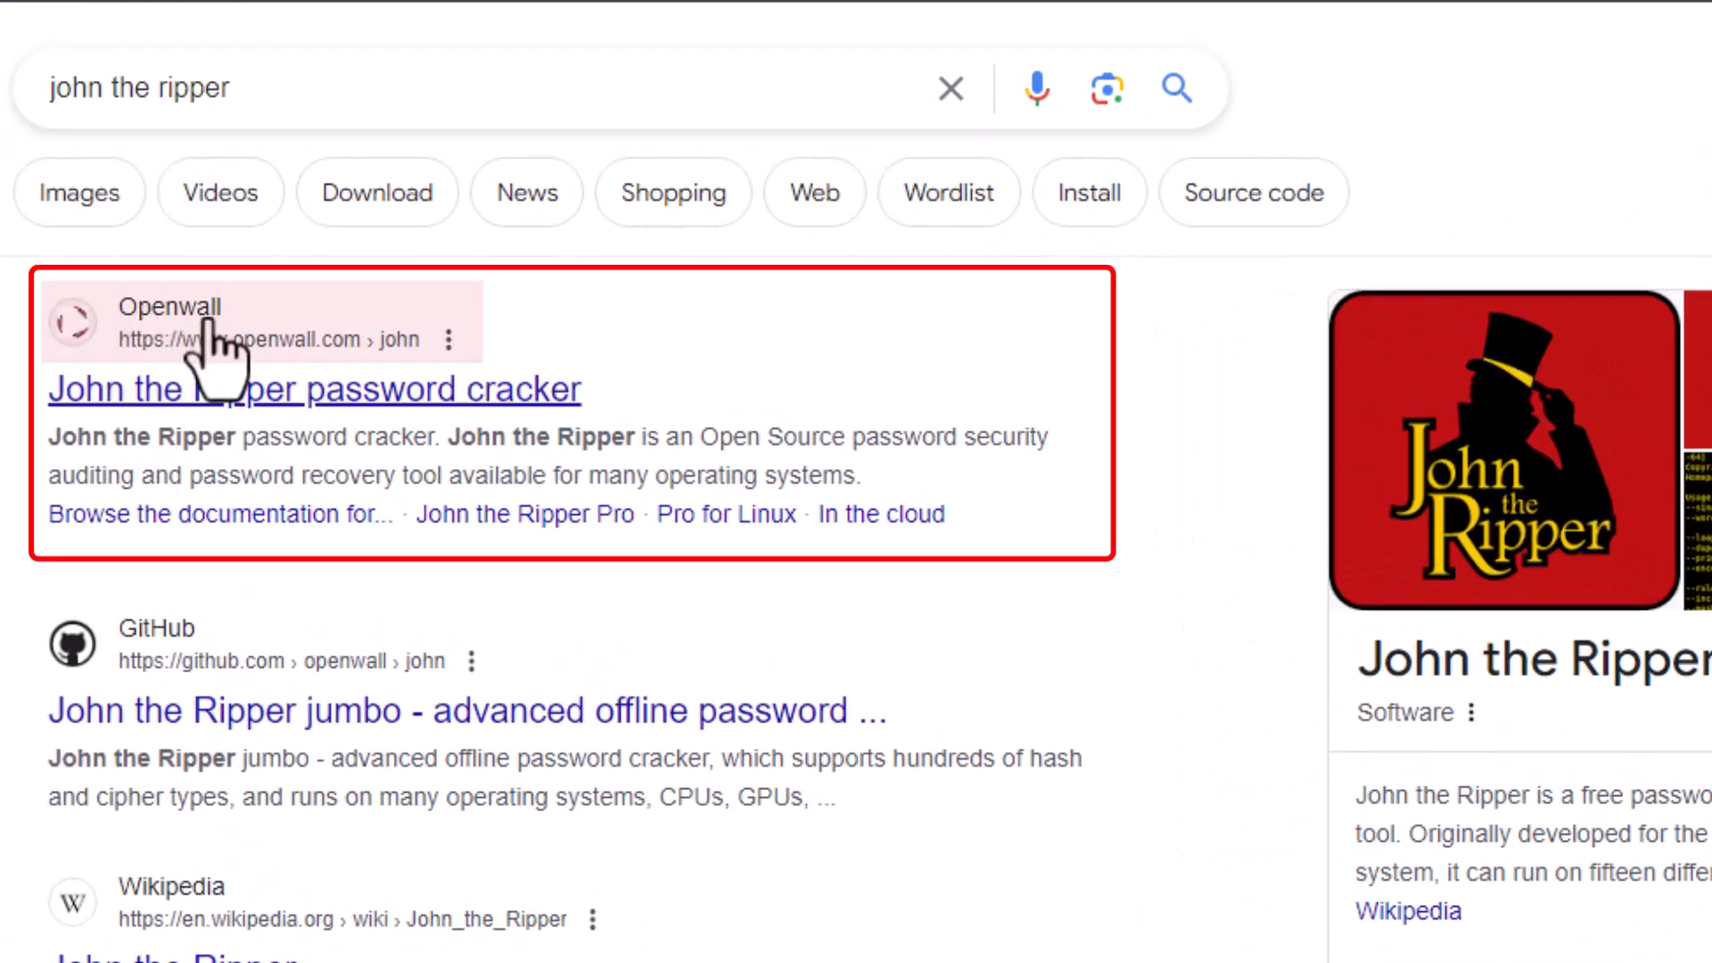
click(314, 390)
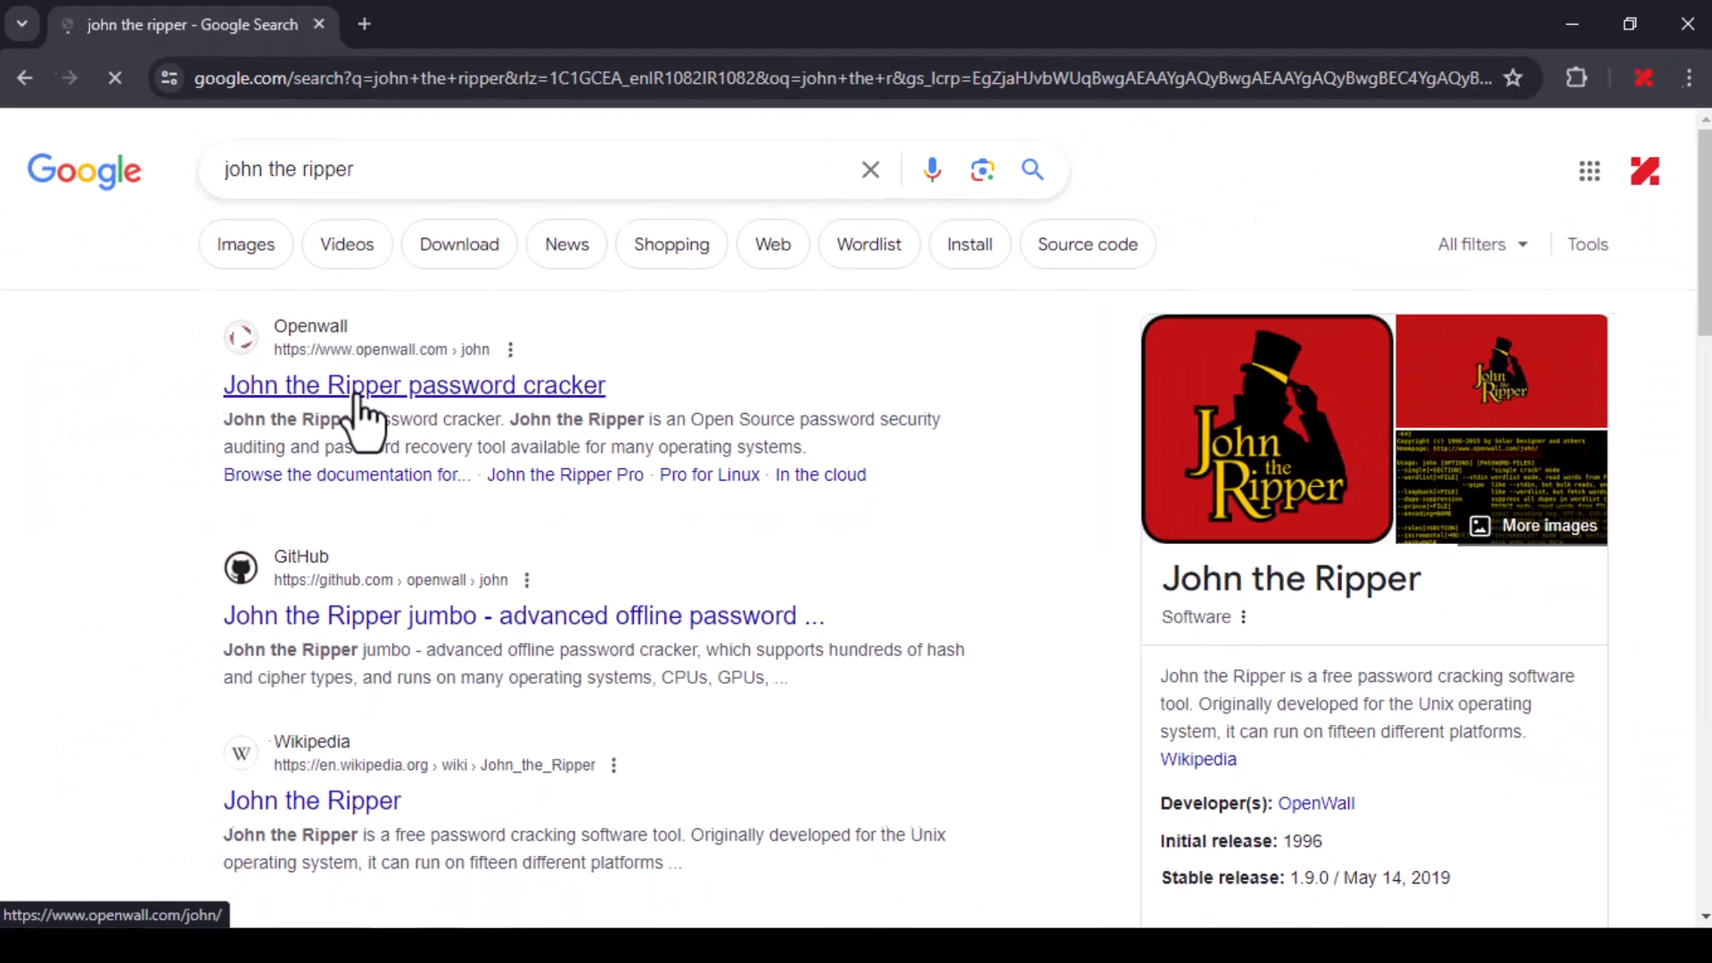
click(412, 386)
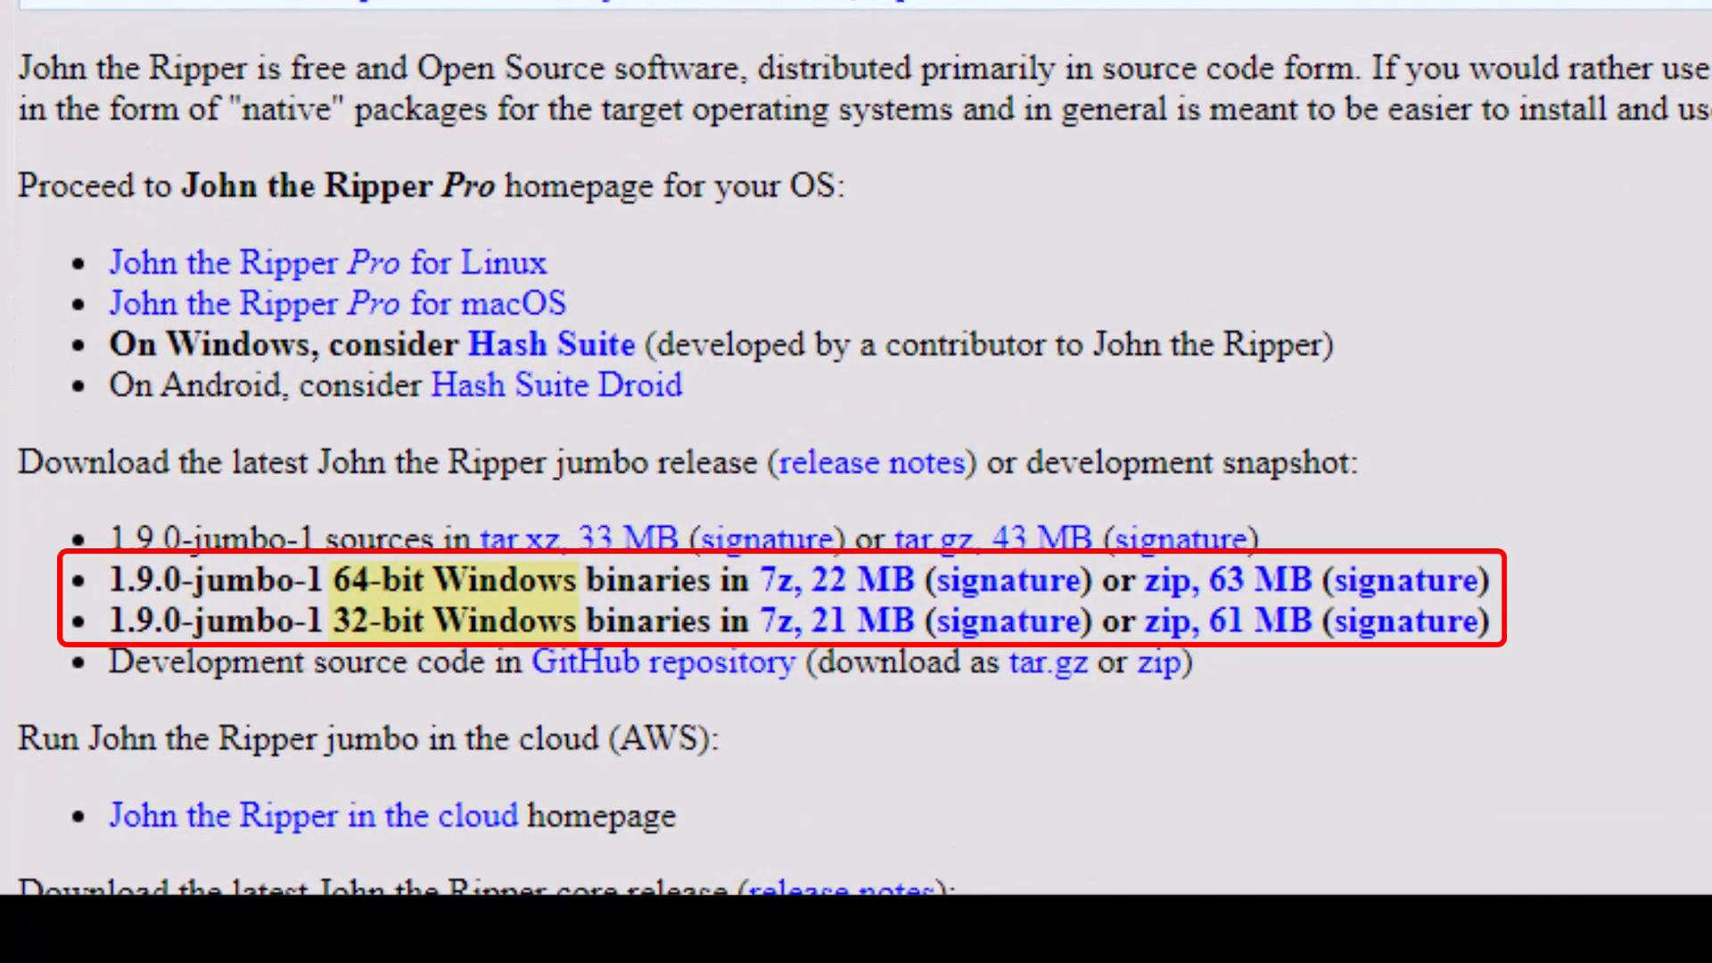
scroll(up, 3)
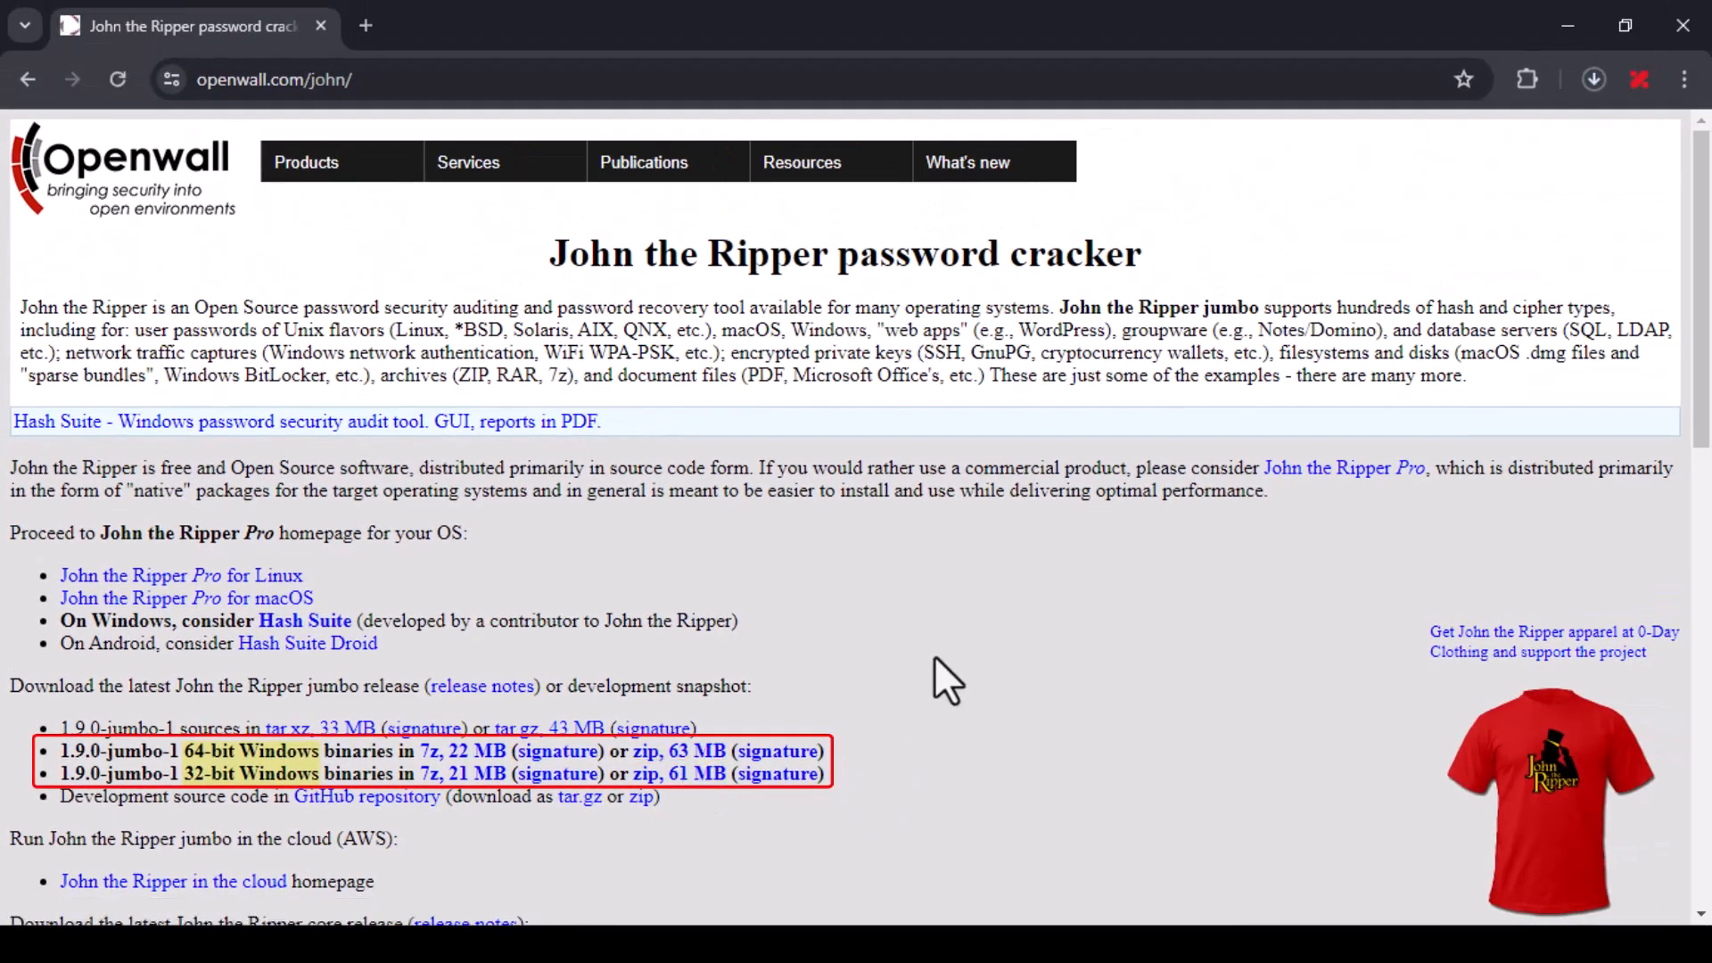
click(1592, 79)
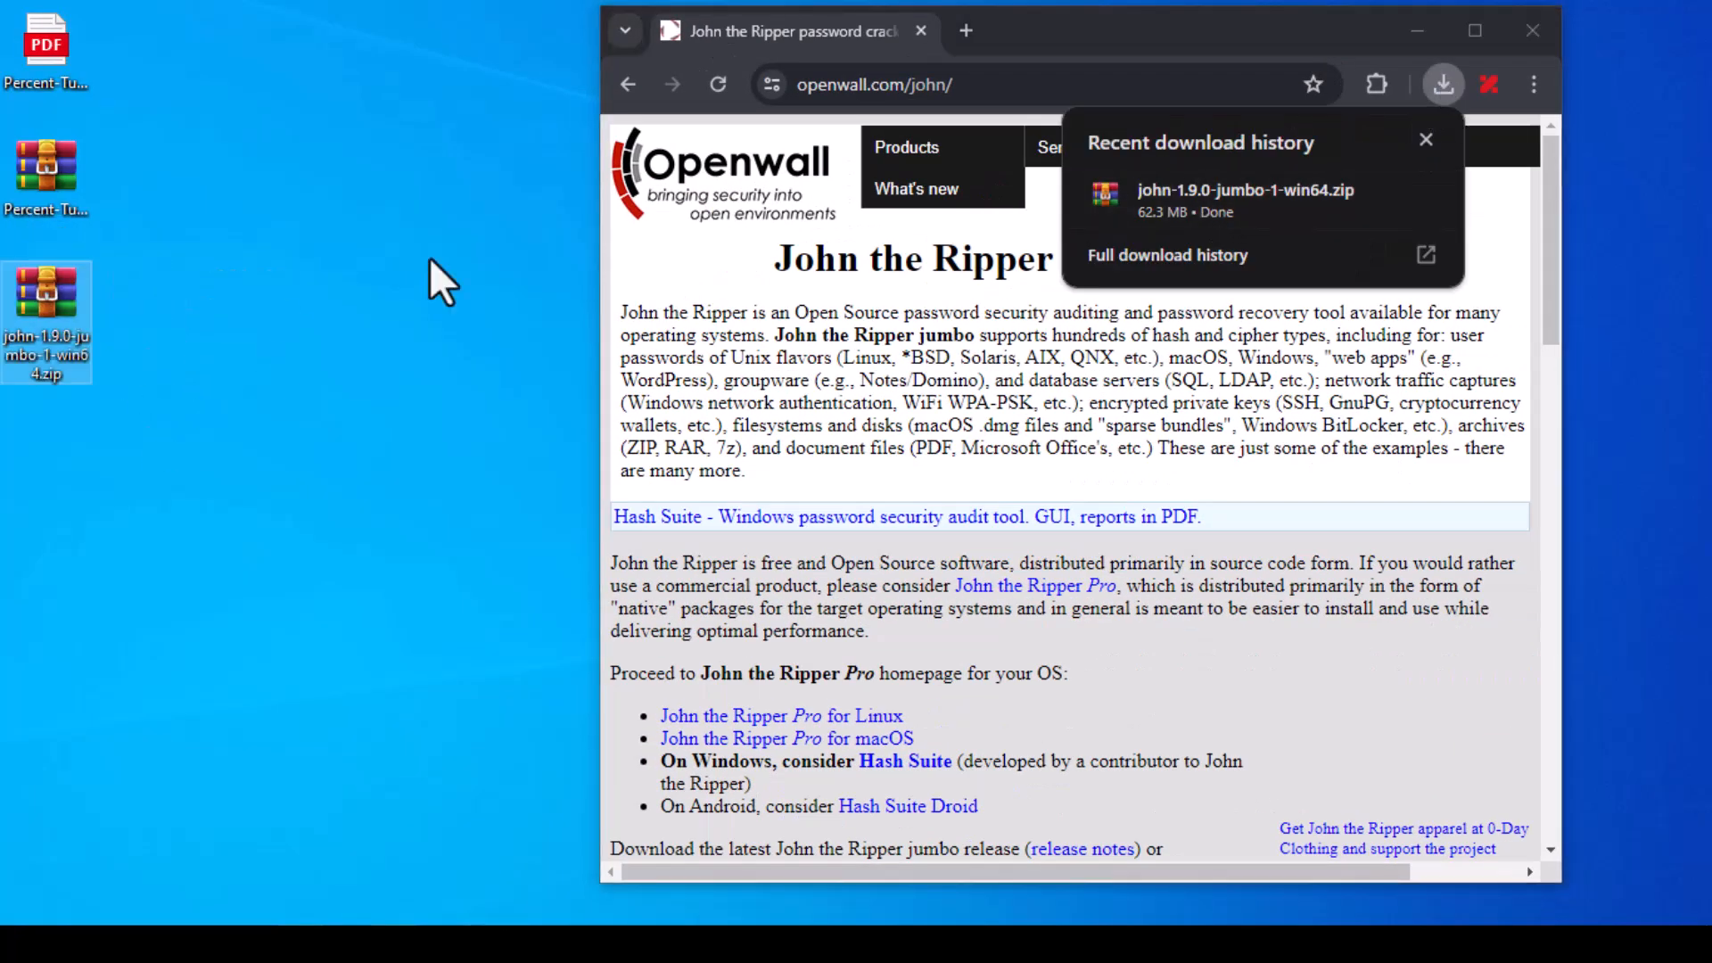
- Extract the John the Ripper zip and go into its run folder in File Explorer
right_click(47, 317)
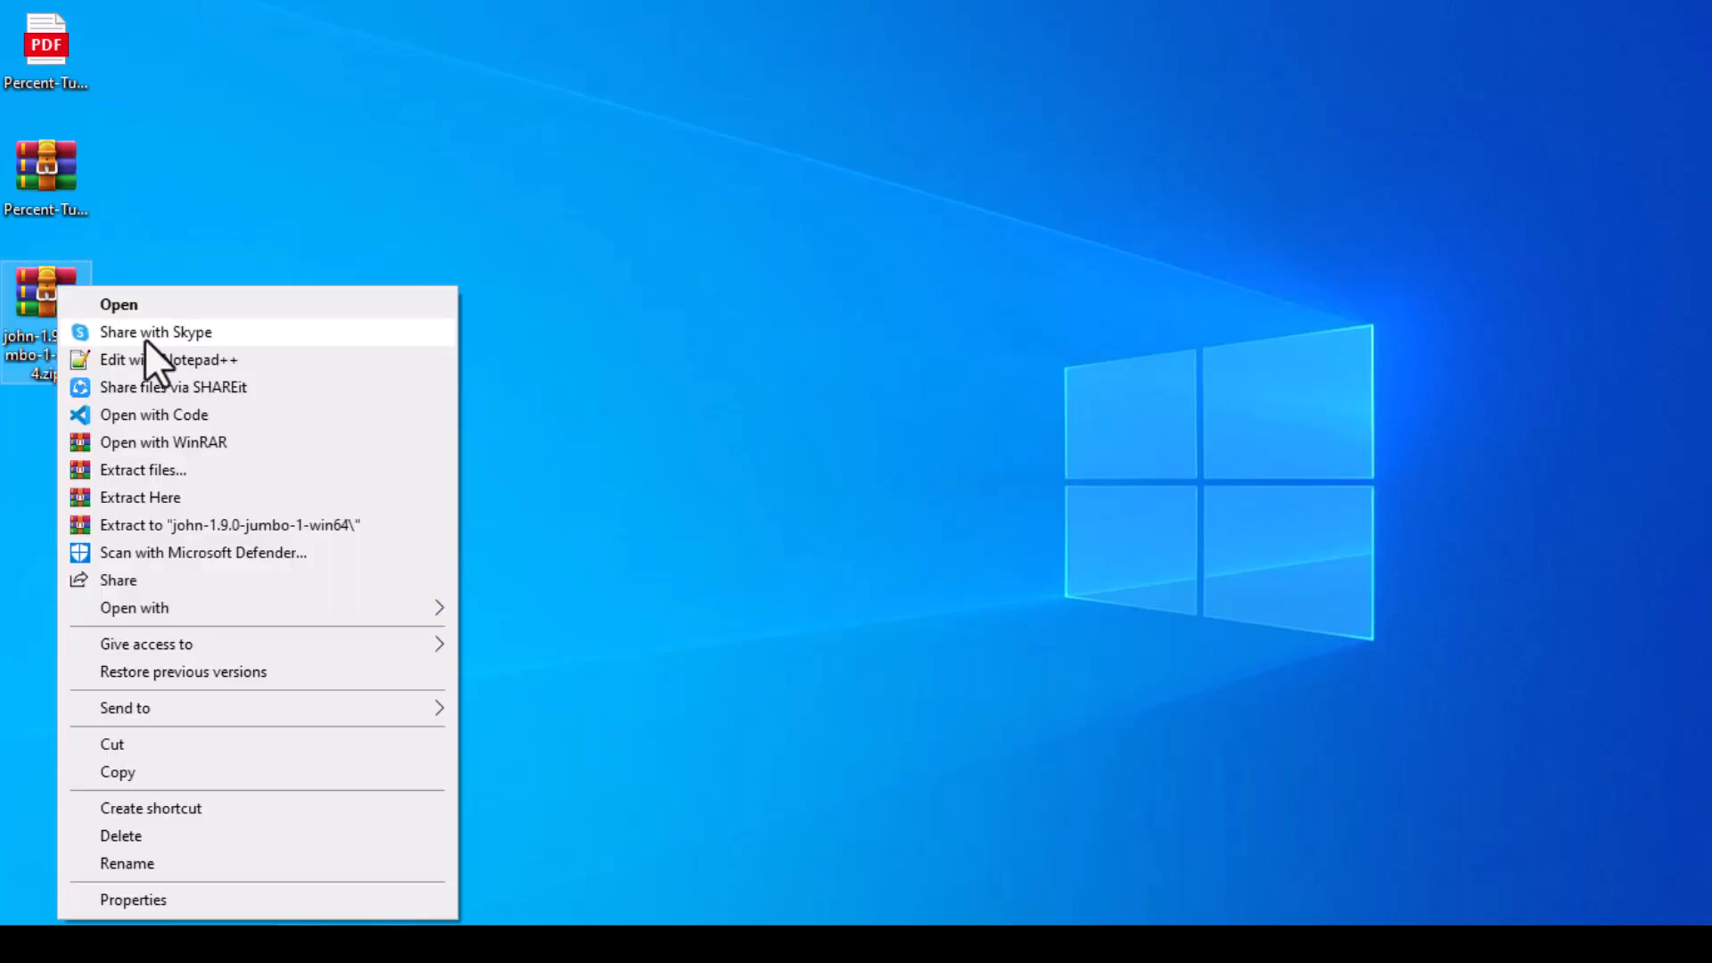
click(139, 498)
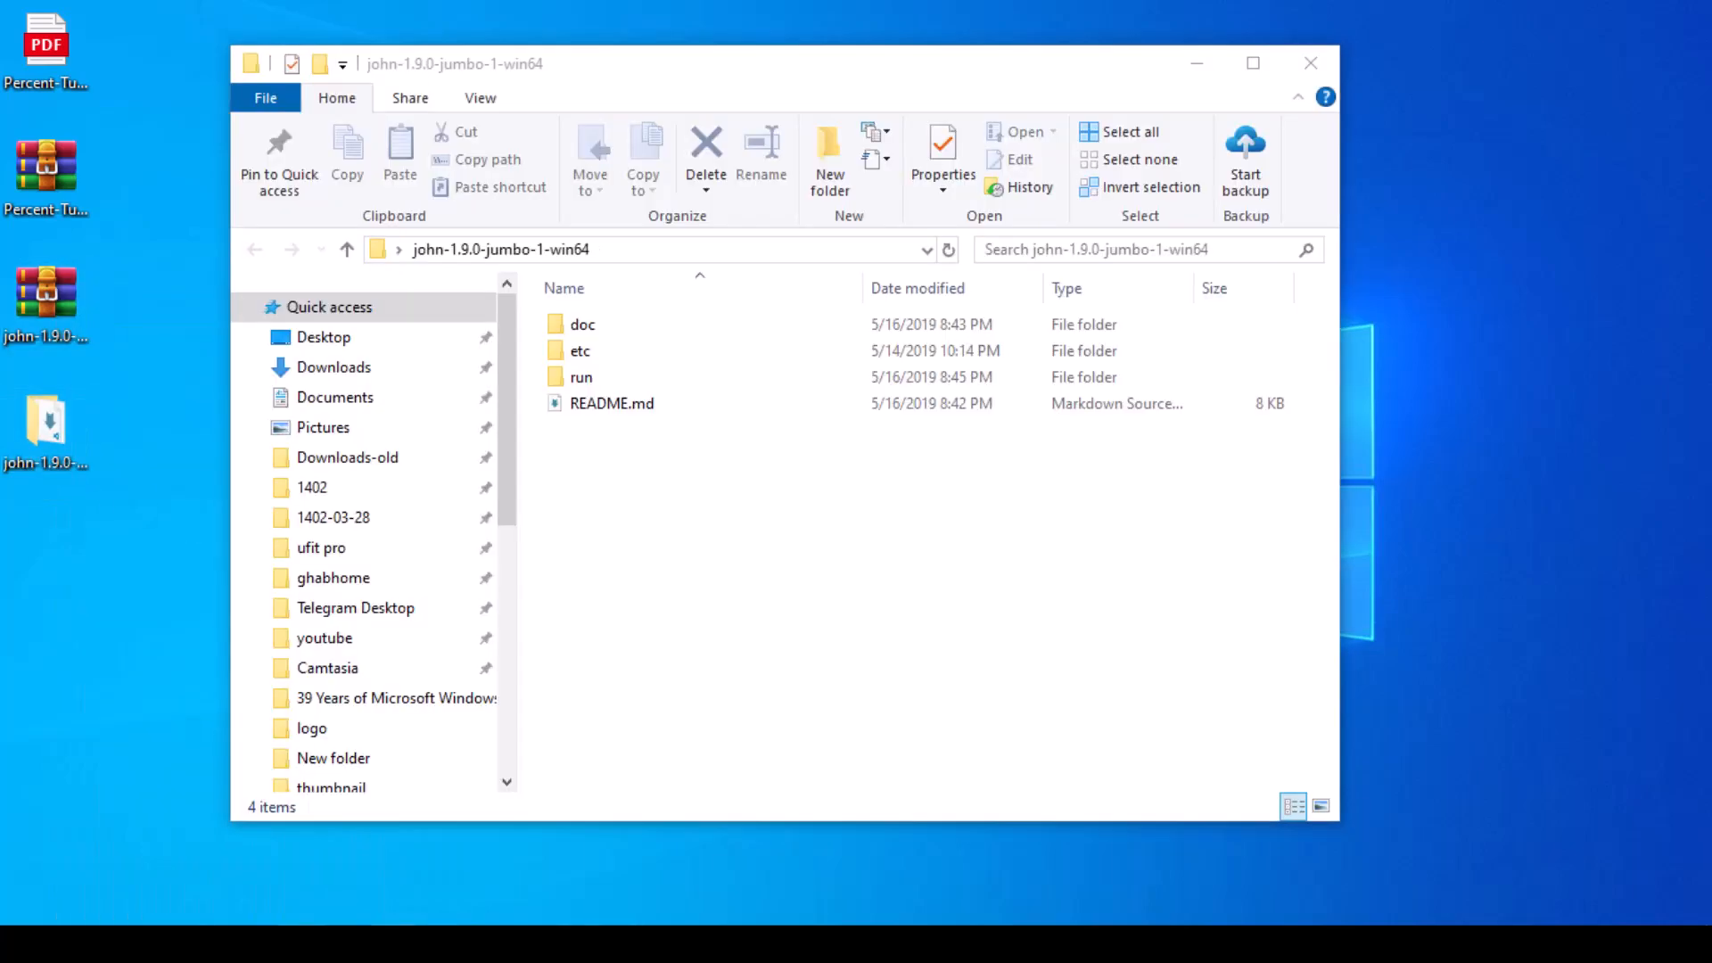
double_click(581, 376)
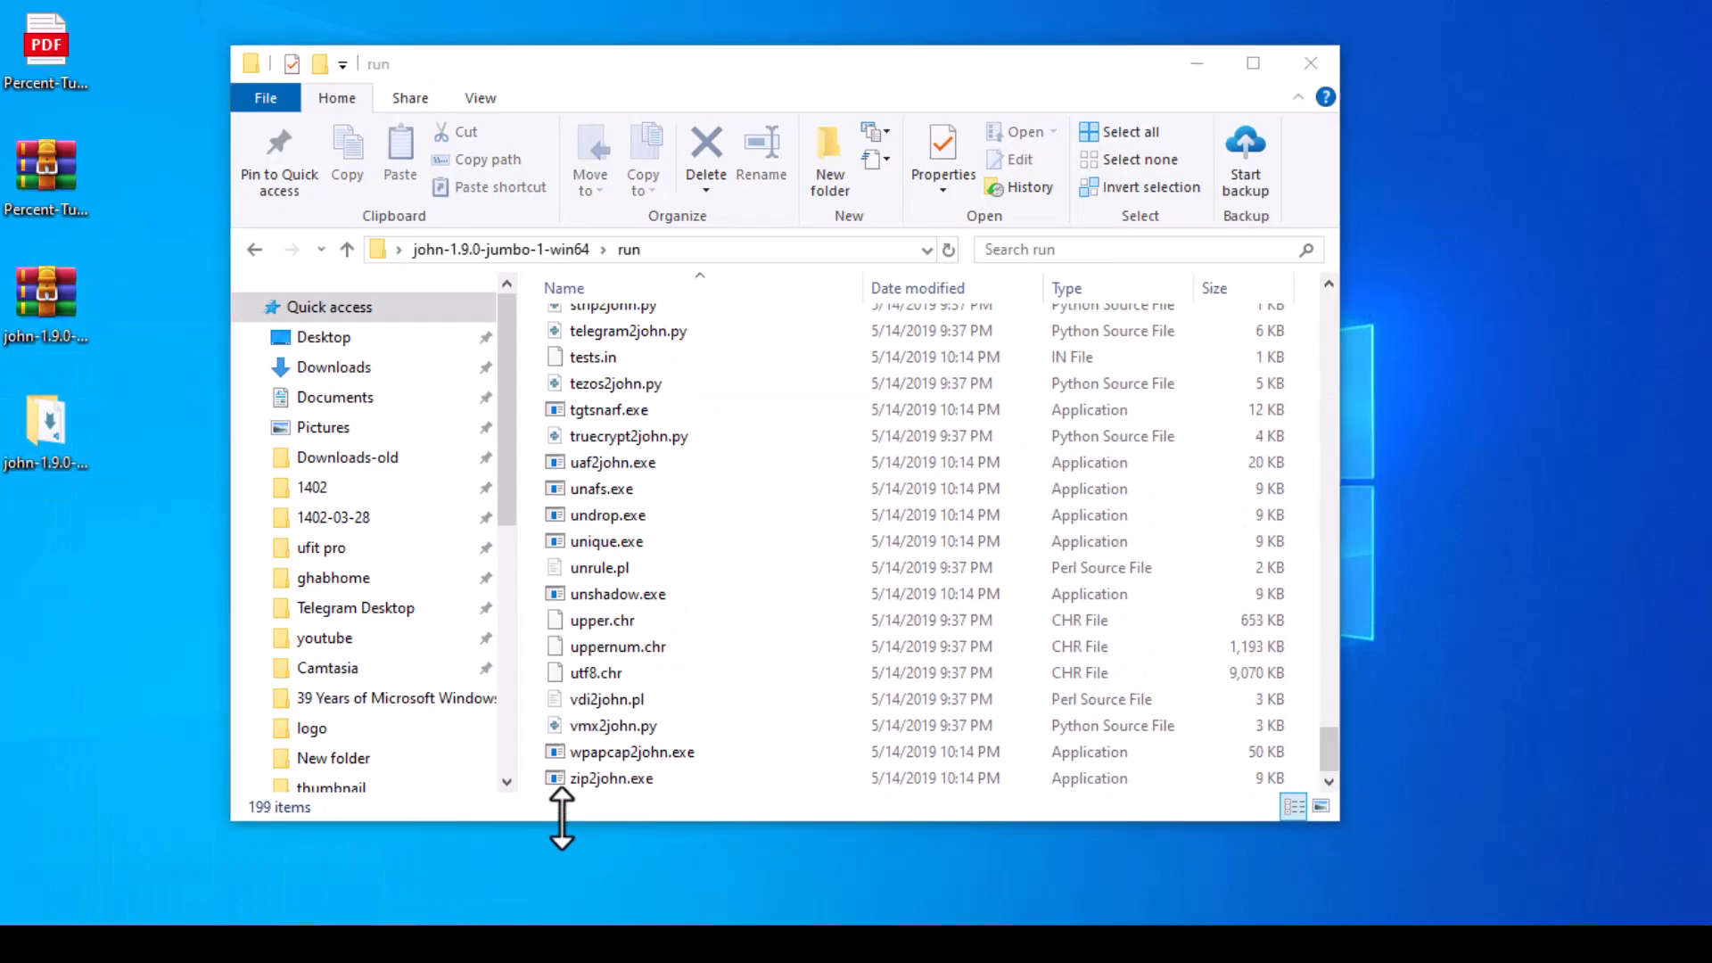
click(612, 780)
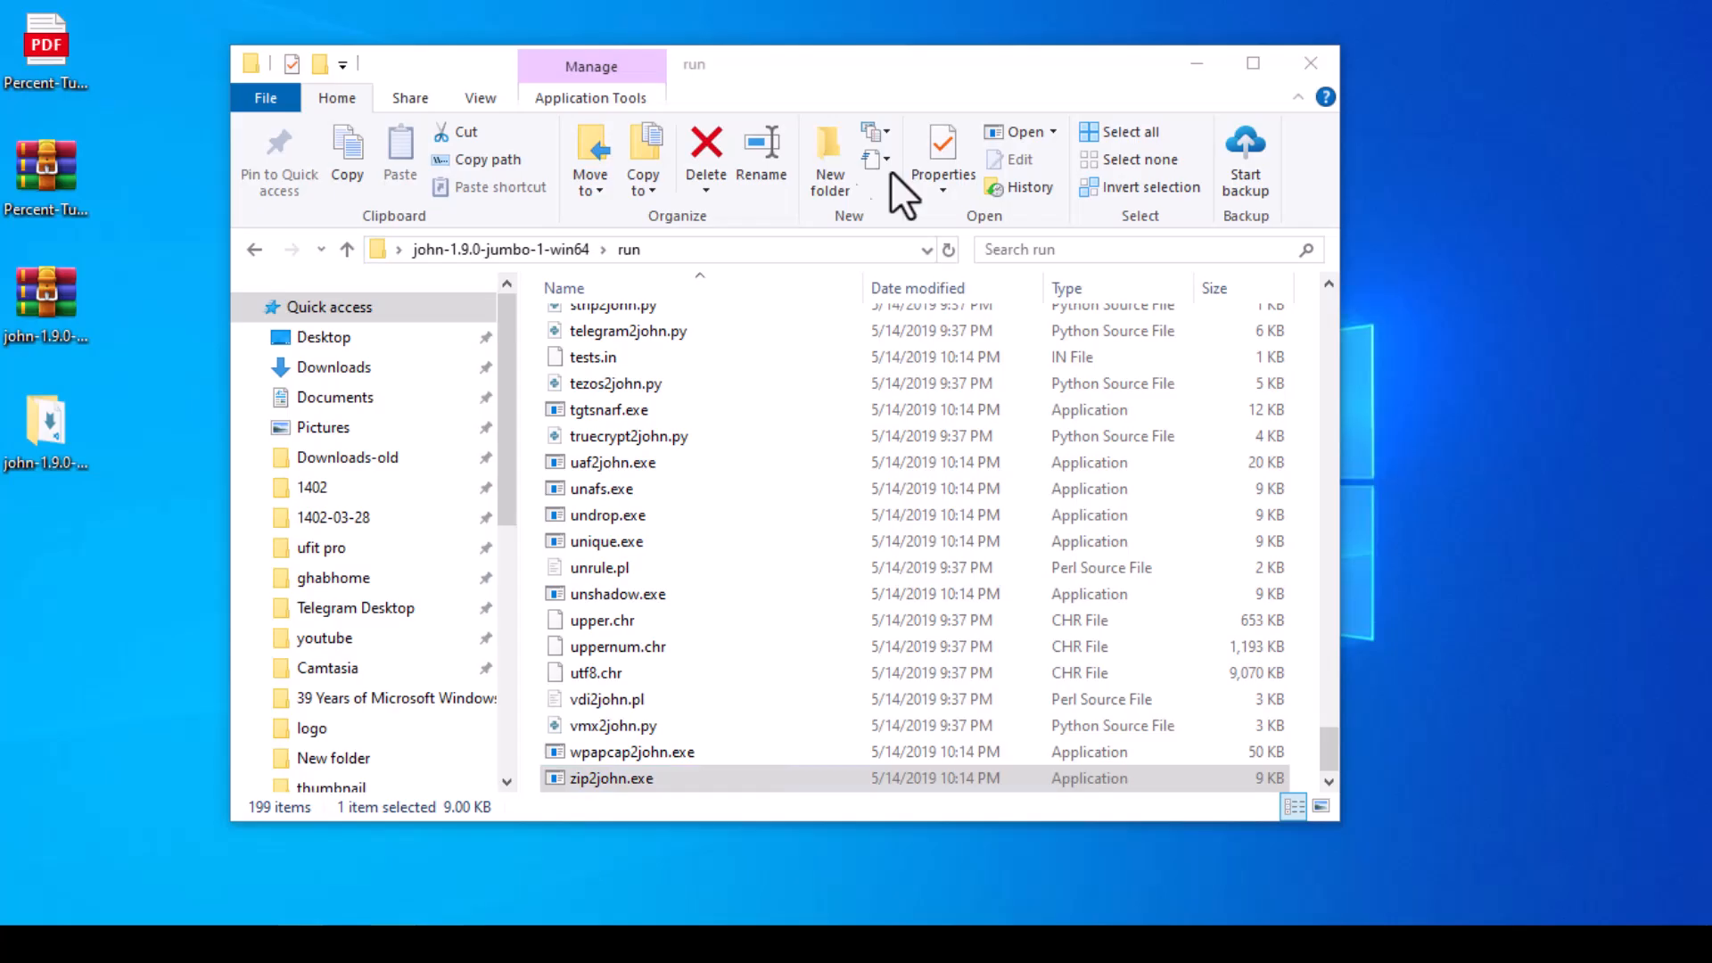
- Launch a Command Prompt in the run folder via cmd in the address bar
click(654, 249)
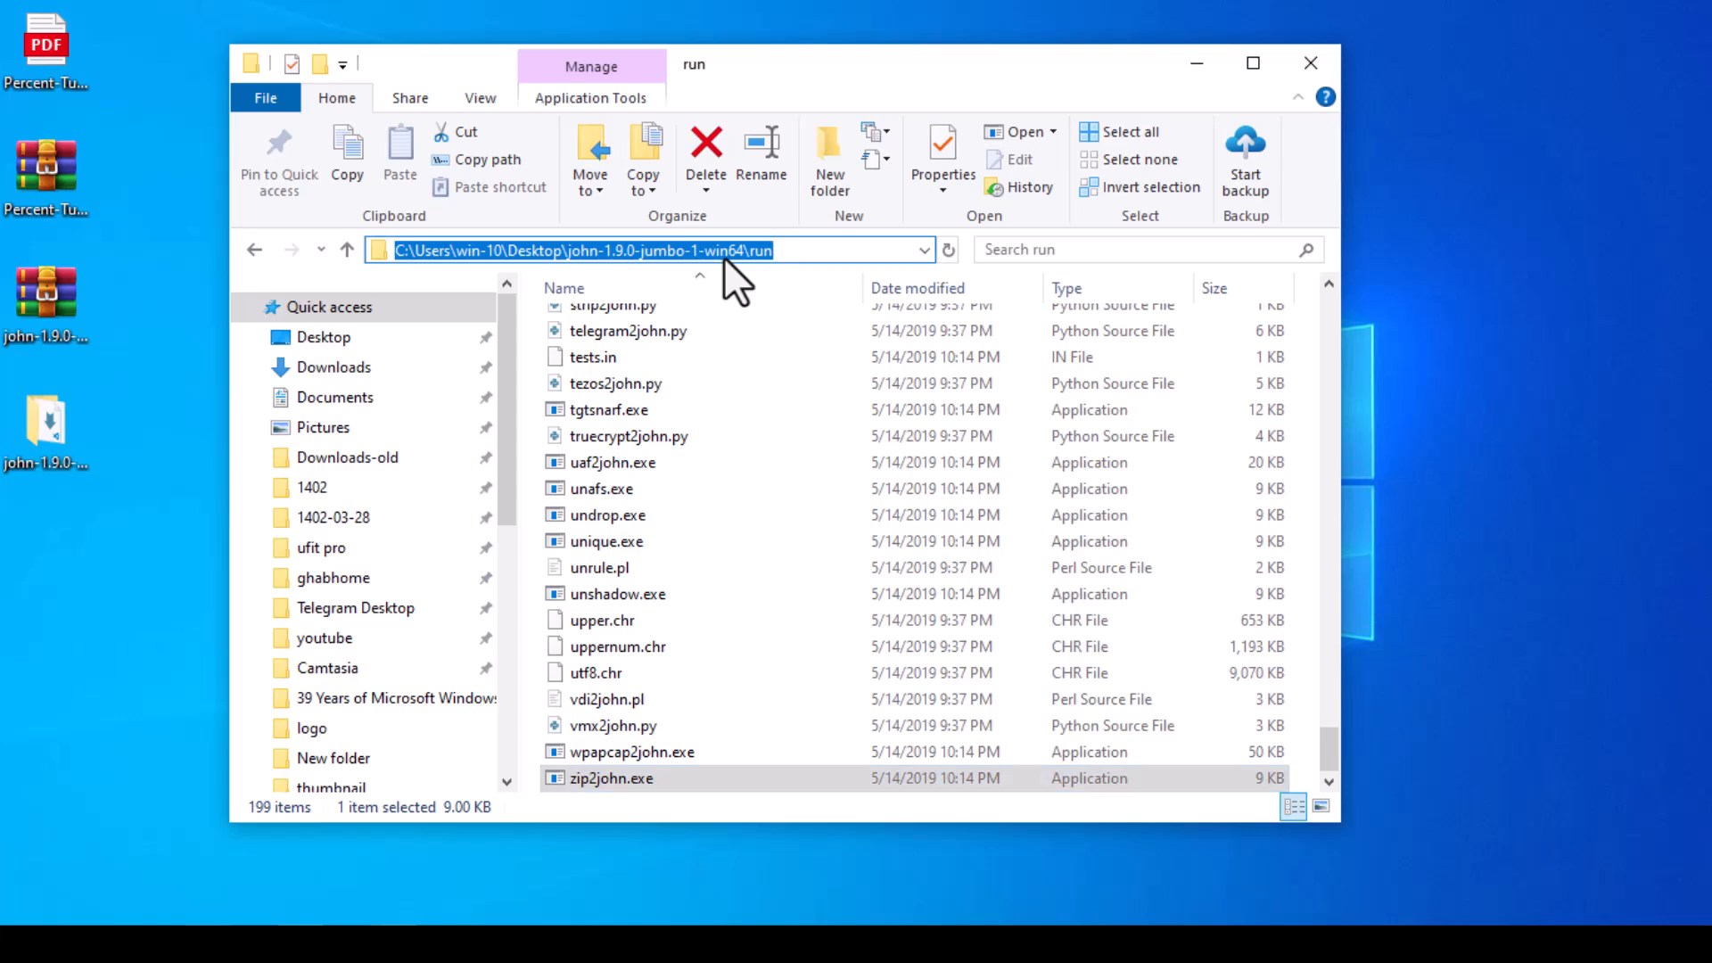
text(cm)
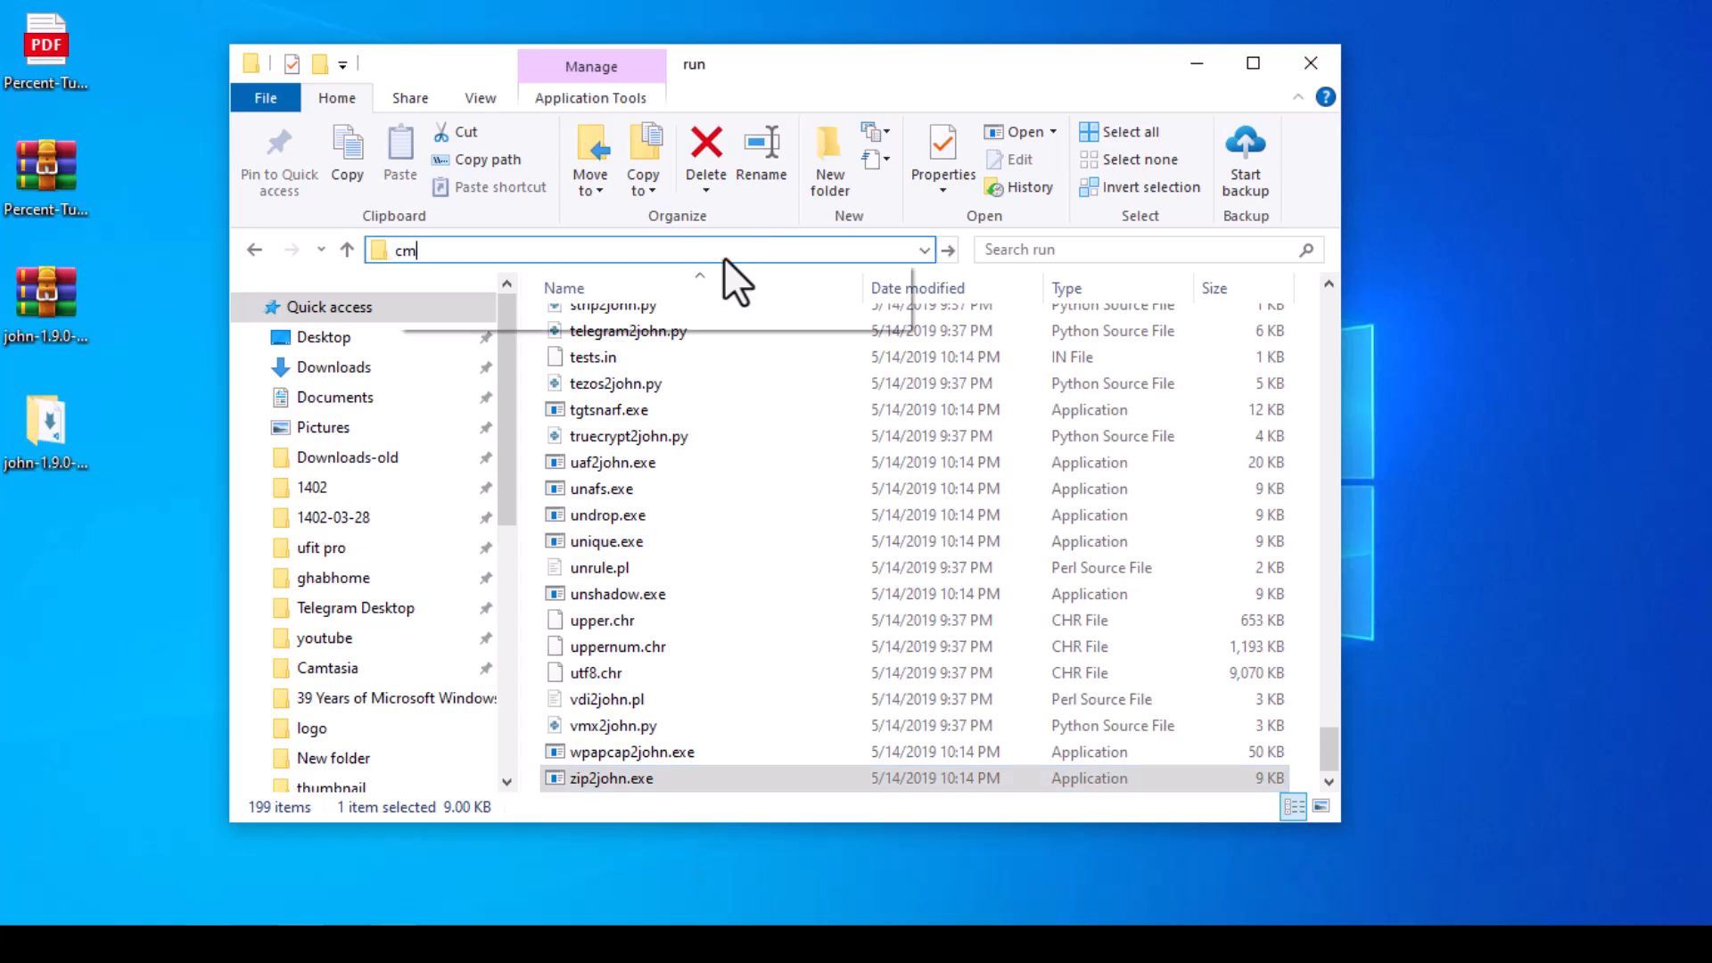
text(C:\Windows\System32\cmd.exe)
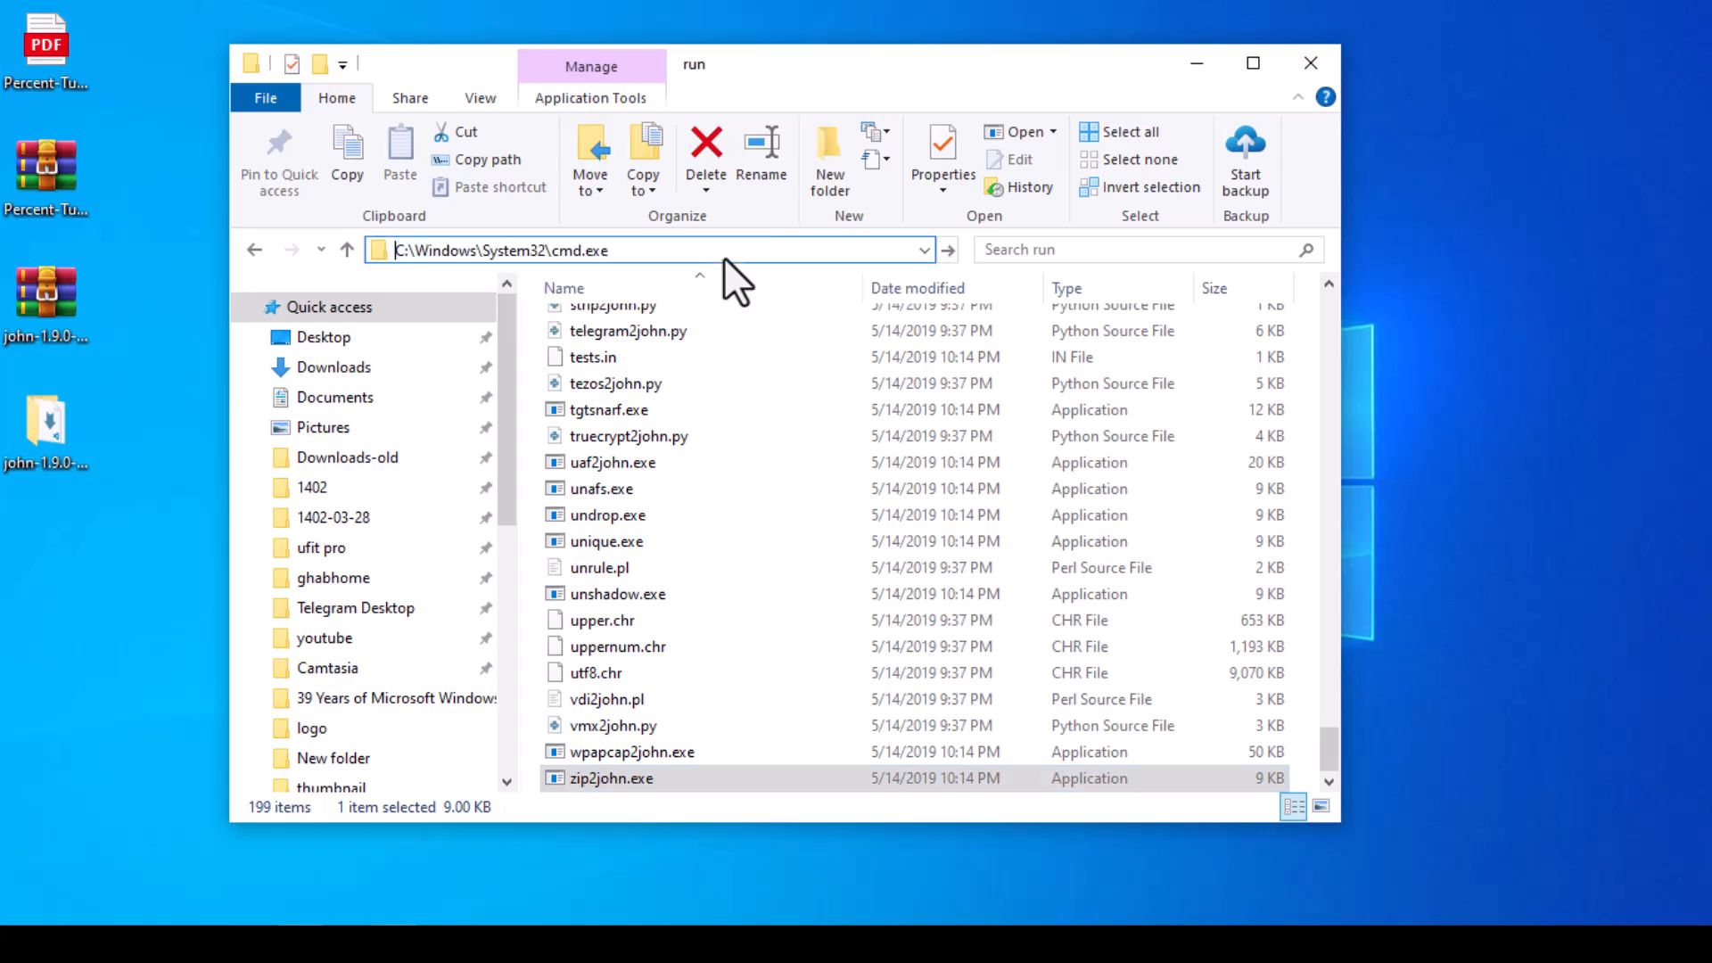
key(Return)
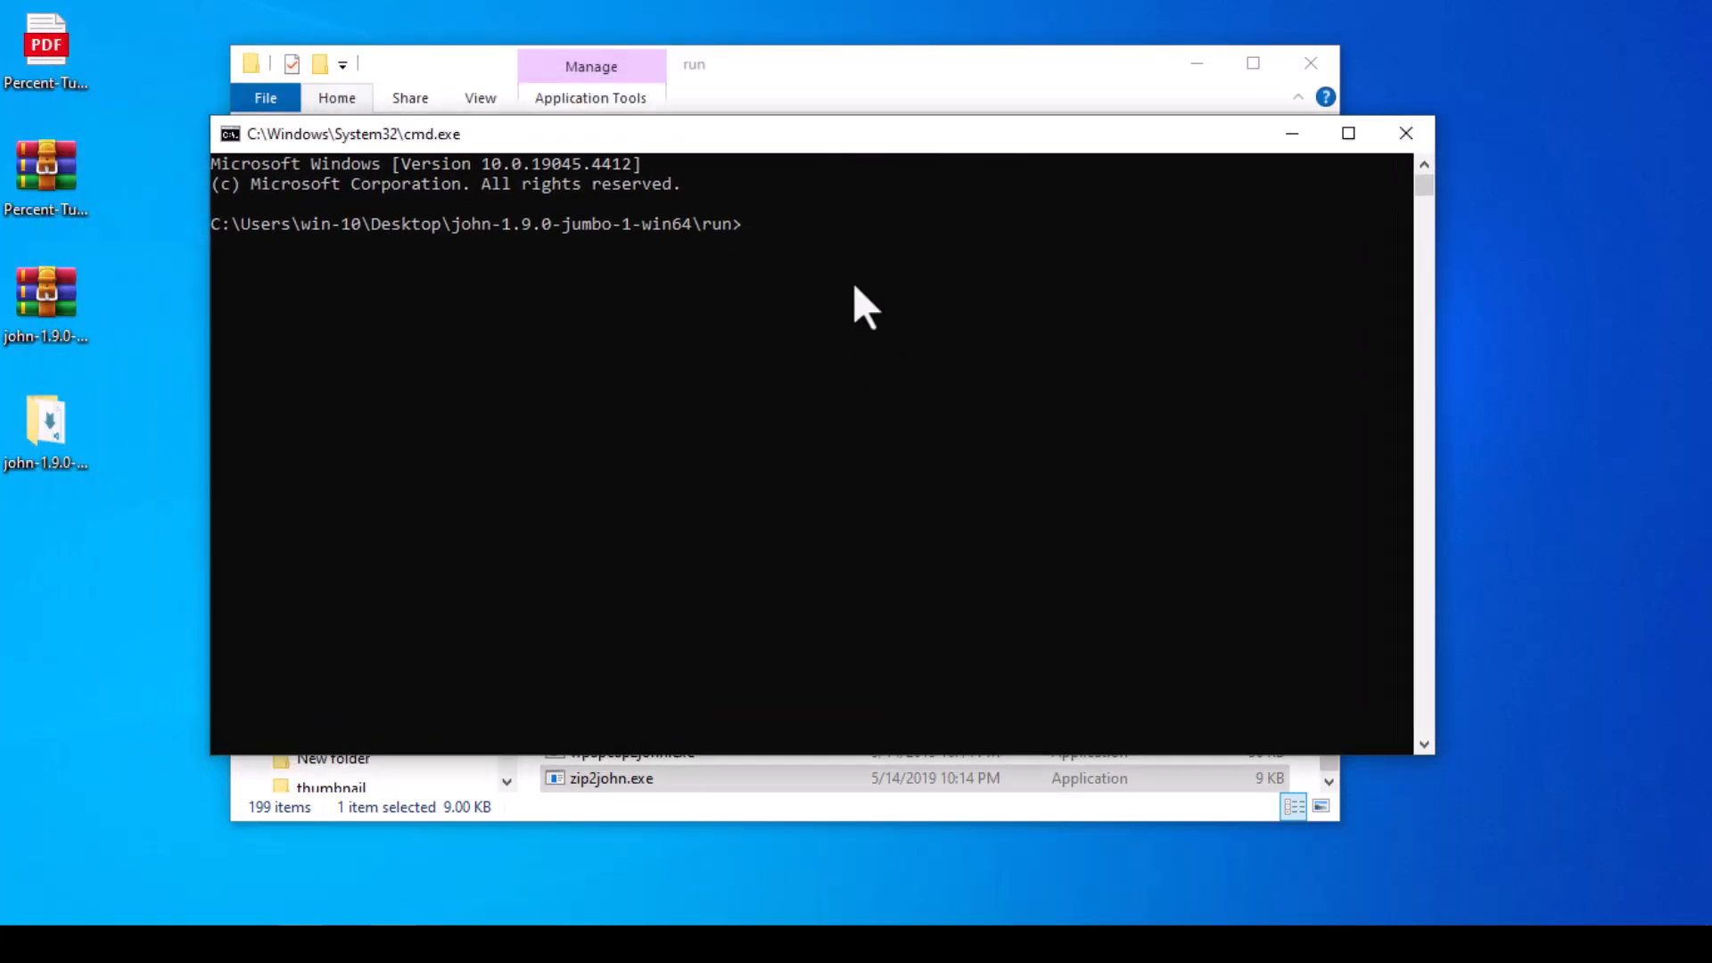
- Run zip2john.exe on "C:\Users\win-10\Desktop\Percent-Tutorial.zip" to print its password hash
text(zip2)
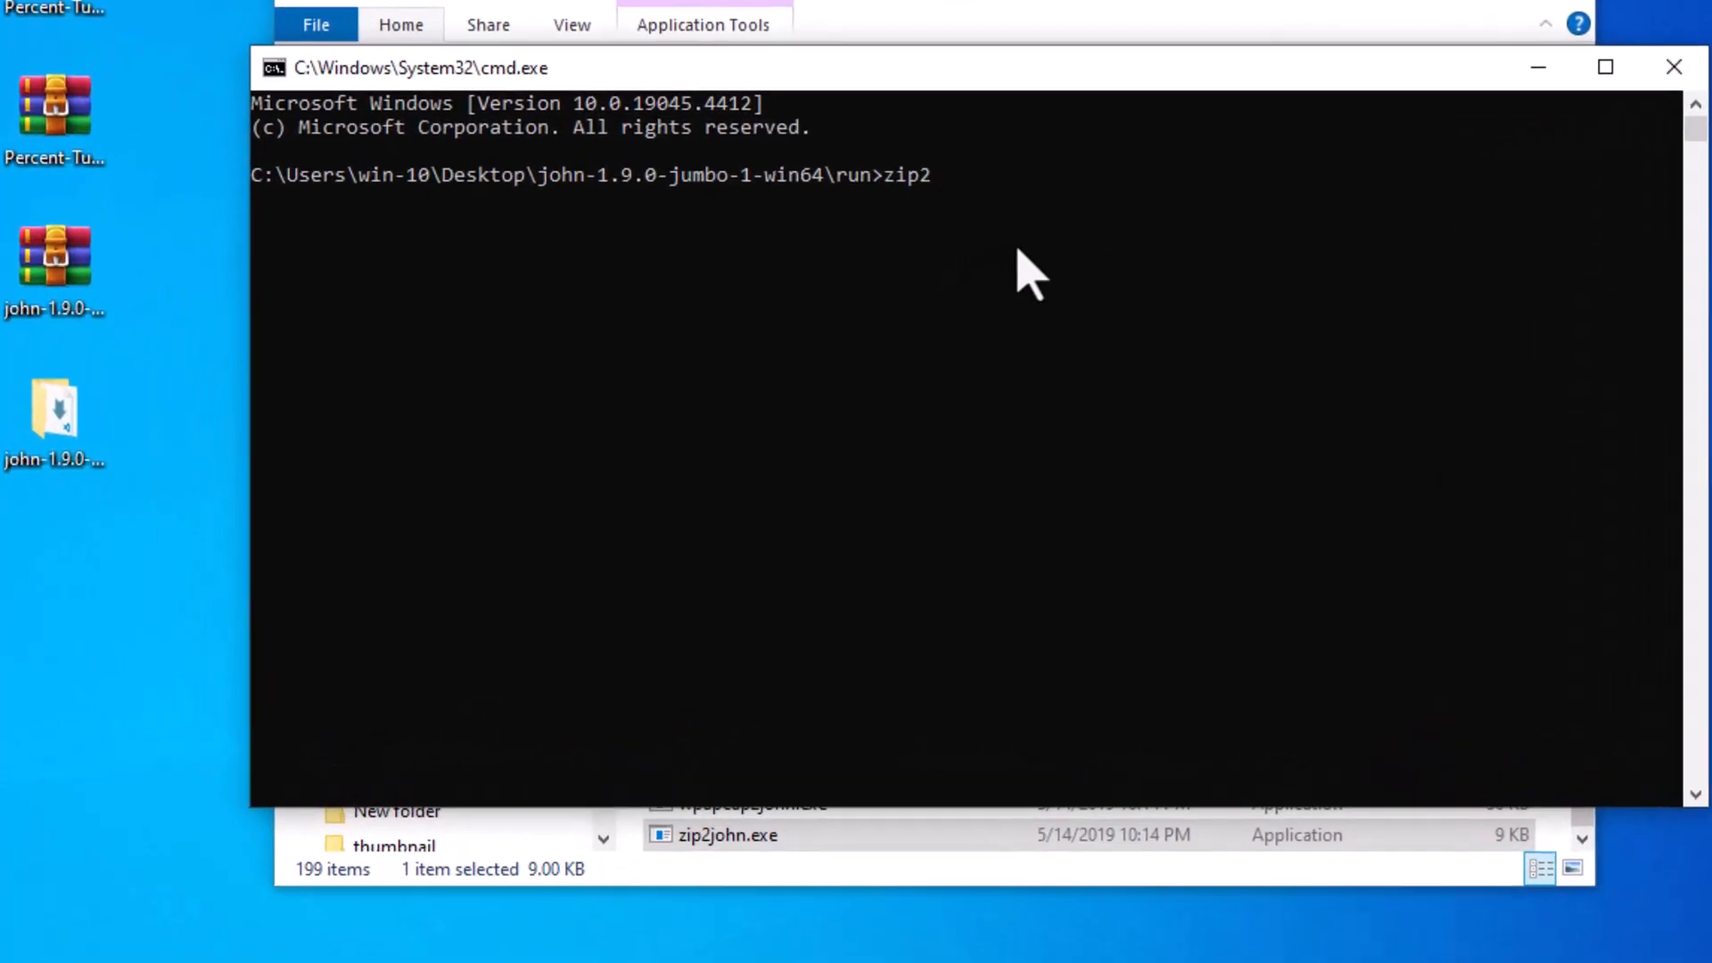
text(john.exe)
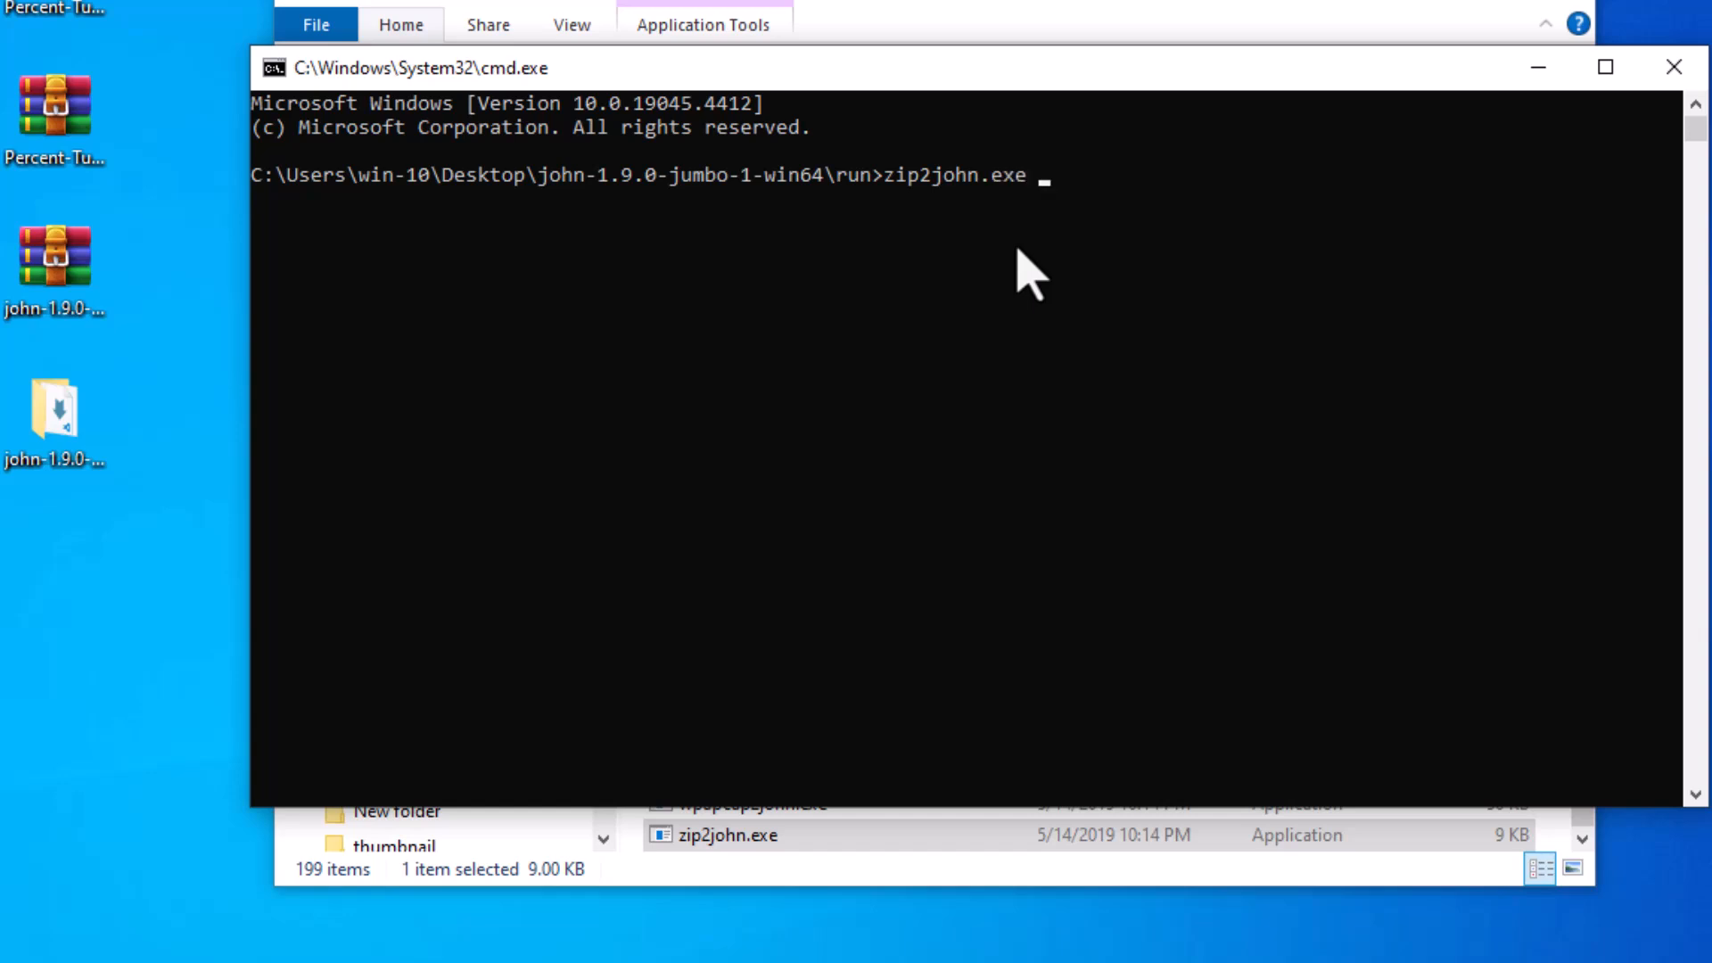
text(")
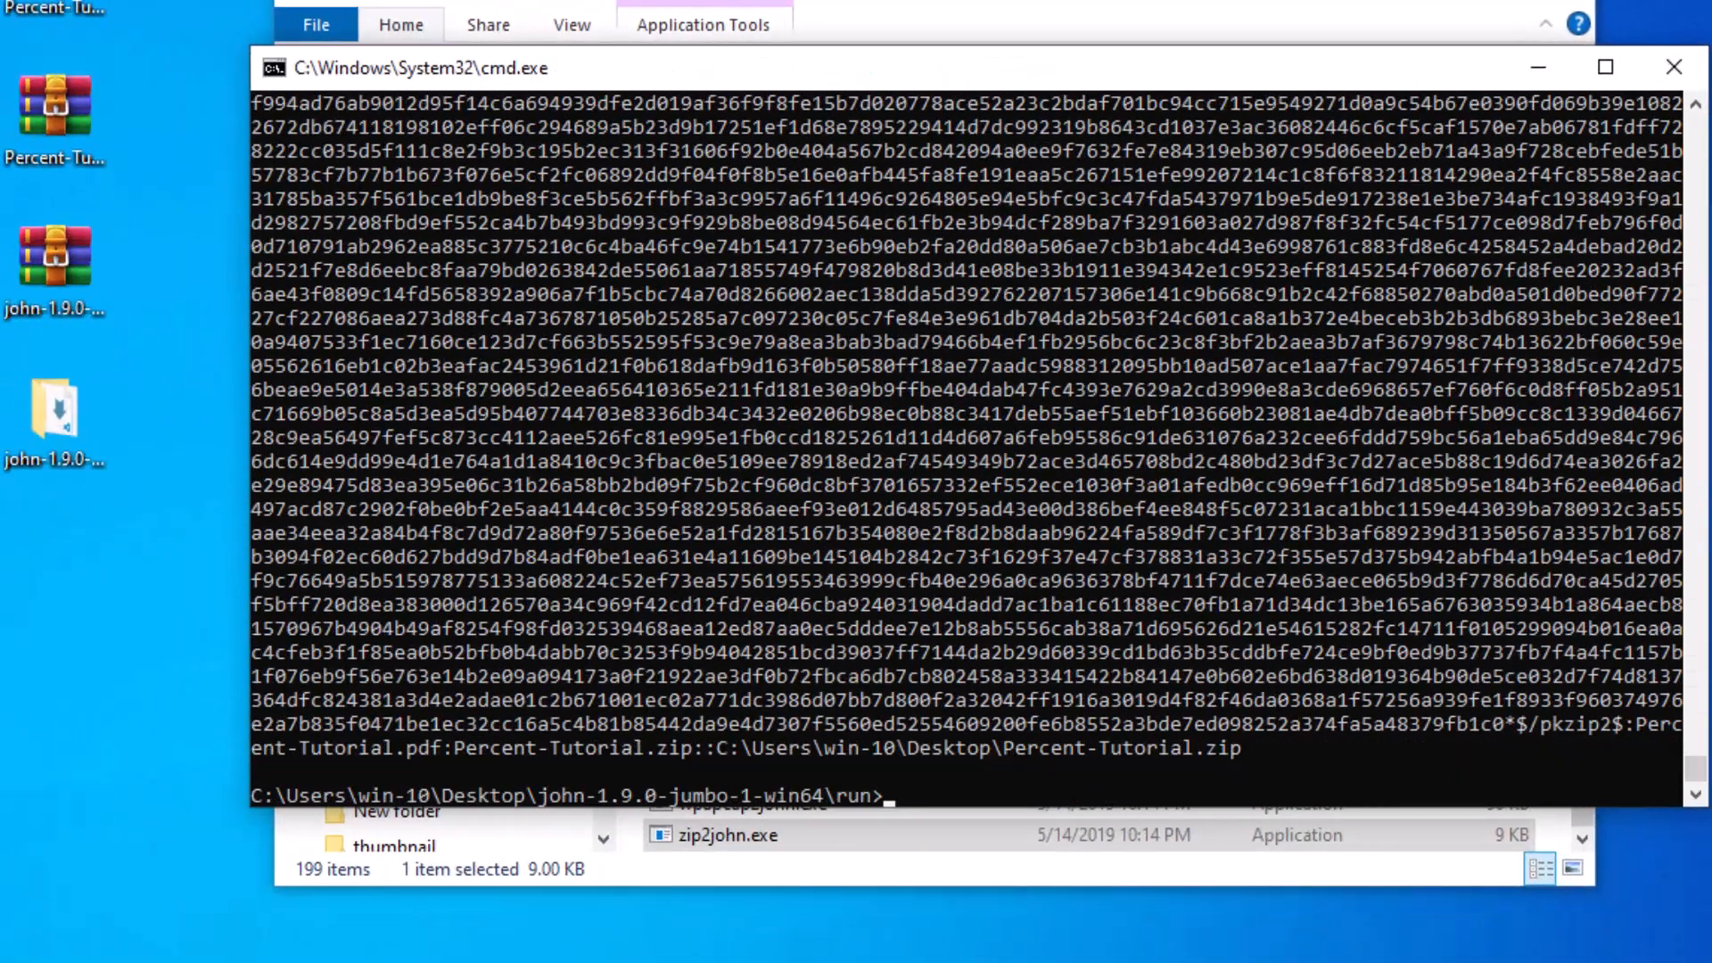
mouse_move(1610, 561)
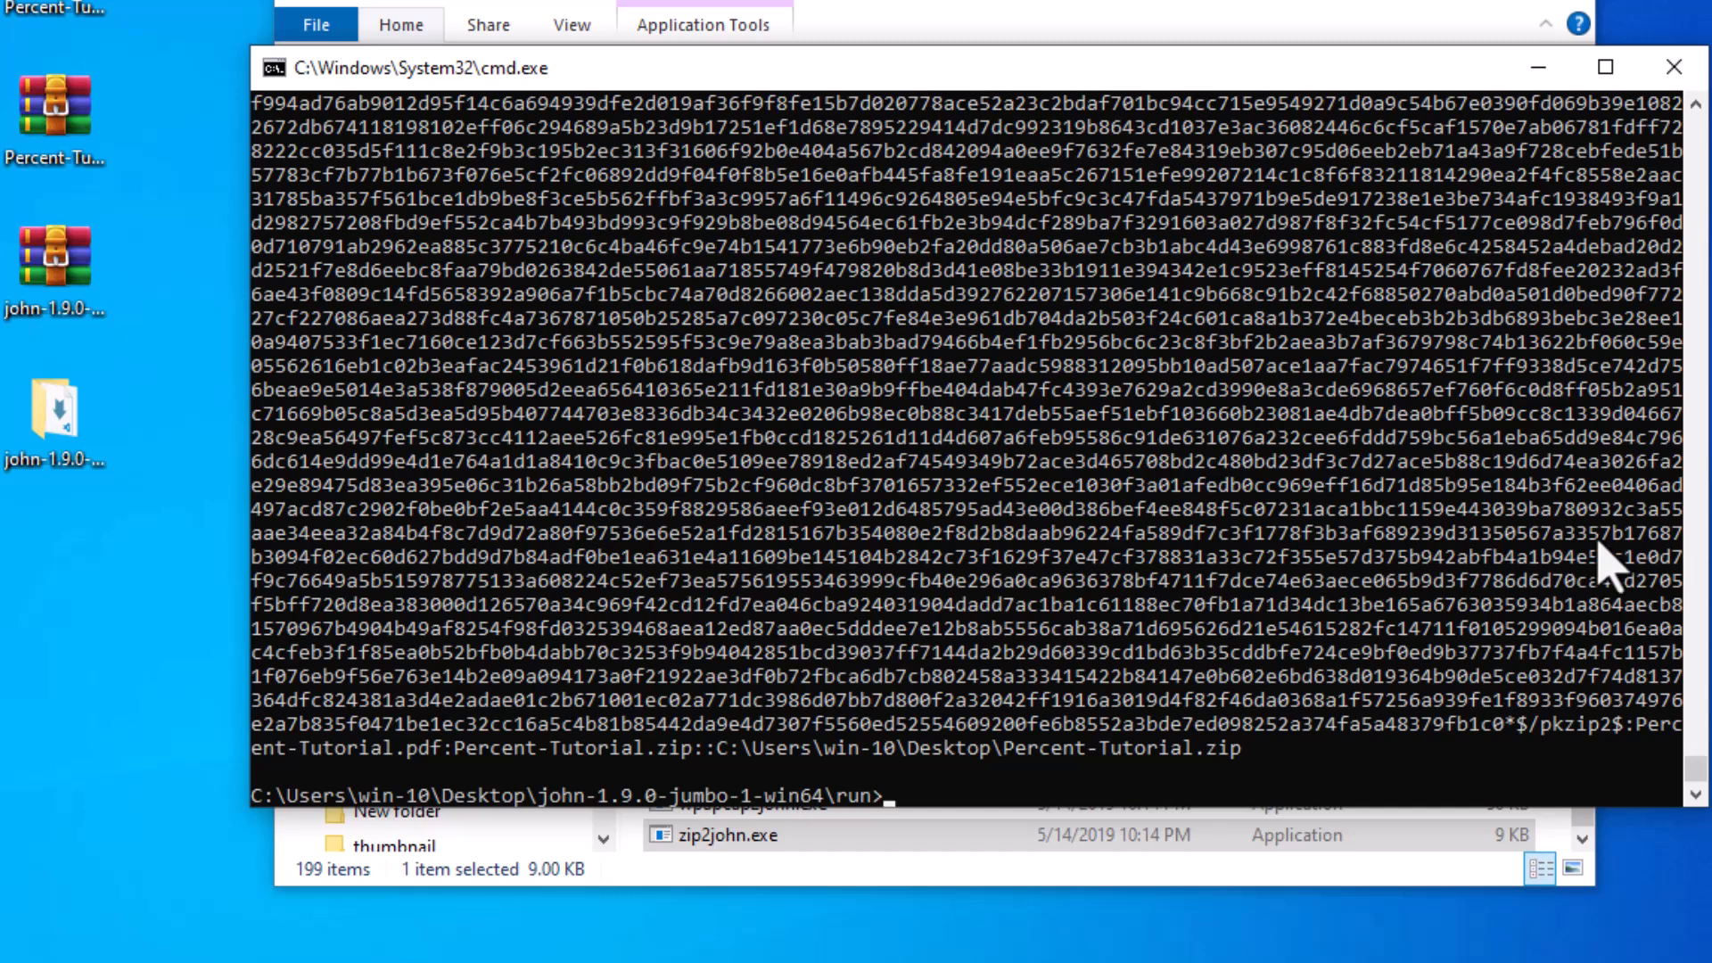
text(zip2john.exe "C:\Users\win-10\Desktop\Percent-Tutorial.zip" >"C:\Users\win-10\Desktop\)
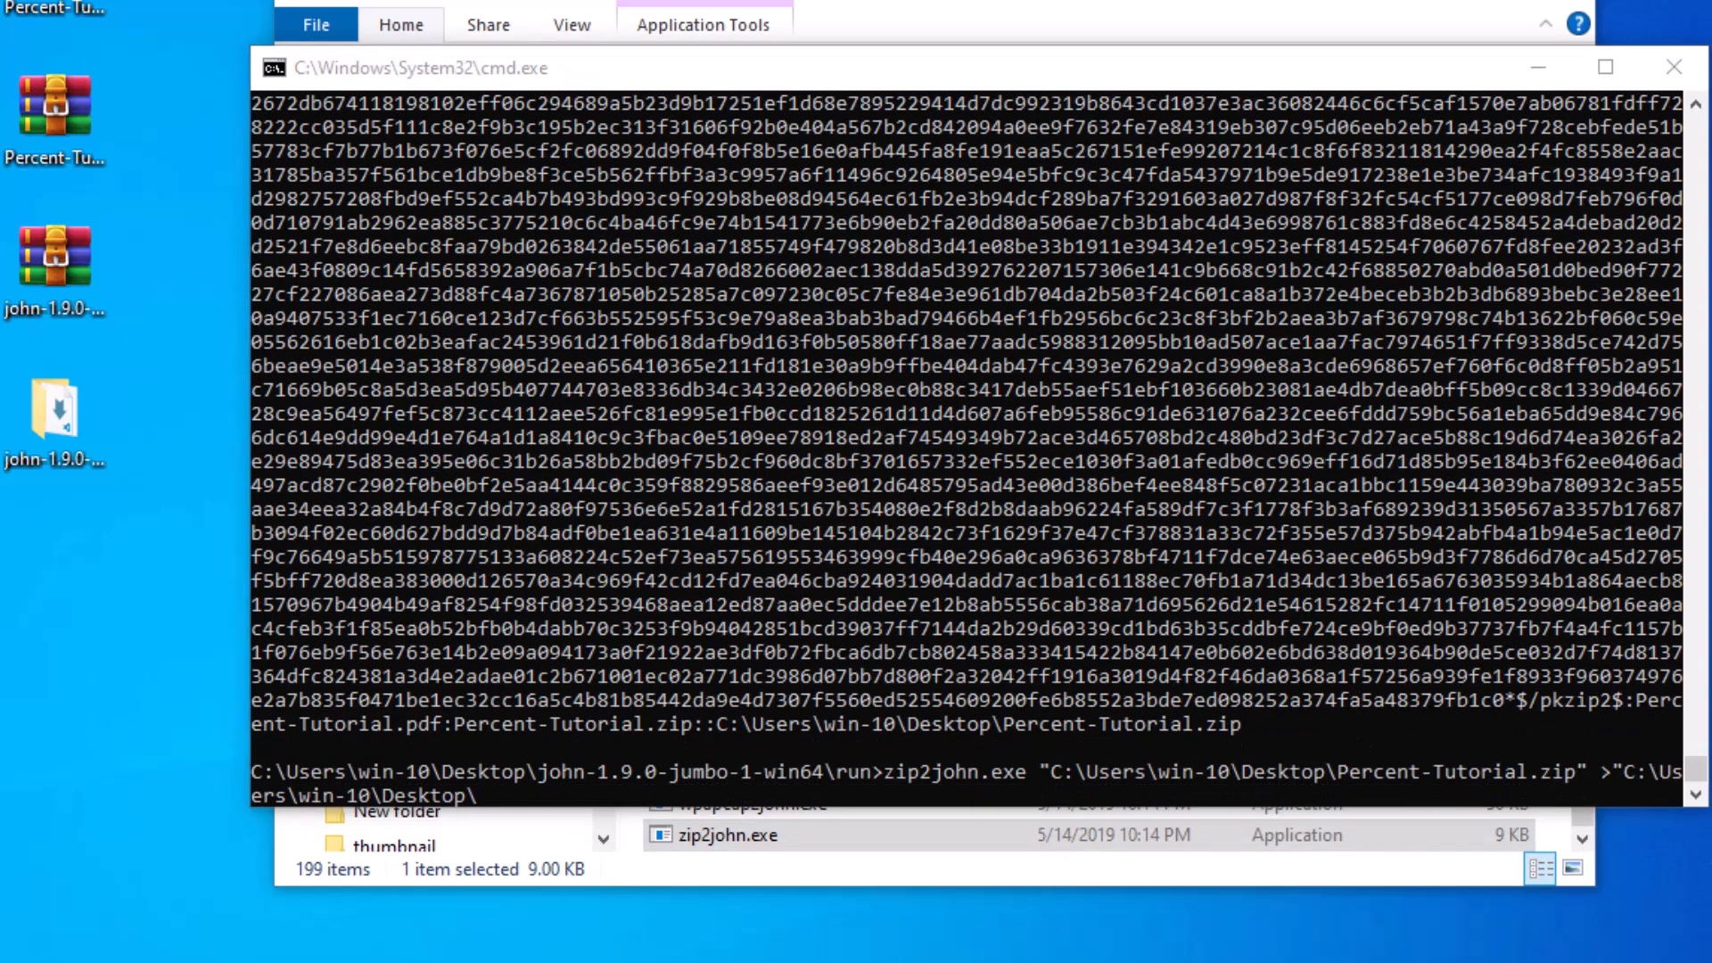
- Redirect zip2john's hash output to hashfile.txt on the Desktop, then clear the console with cls
text(hashfil)
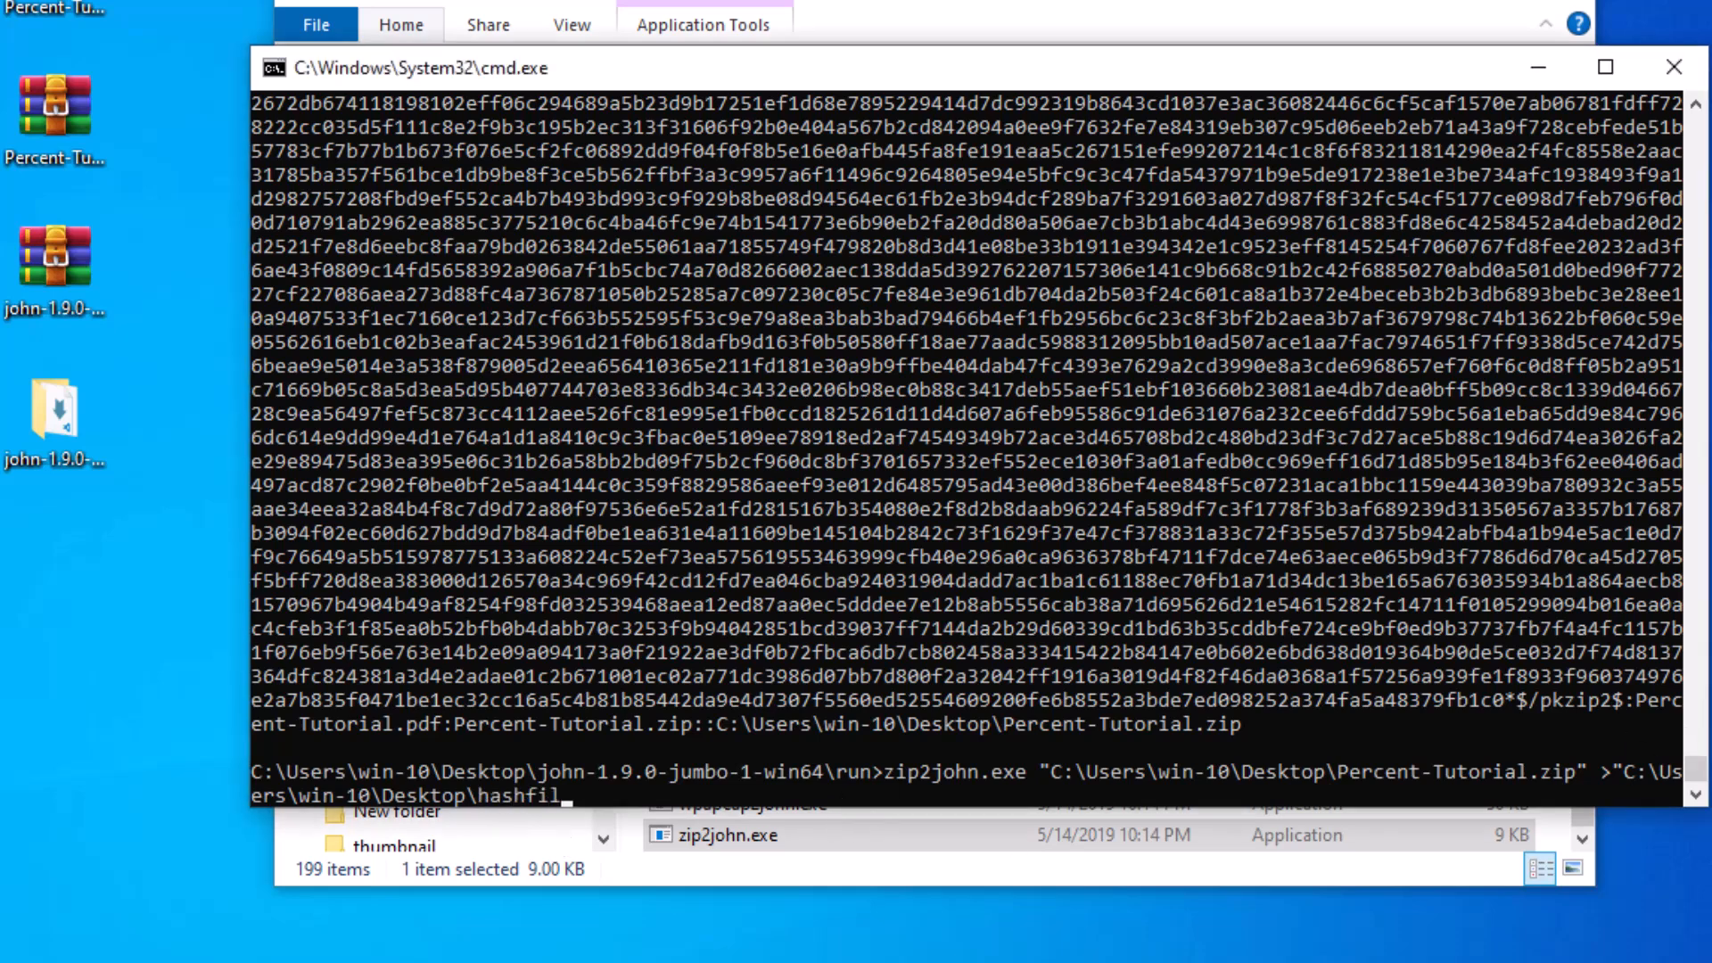
text(e.txt")
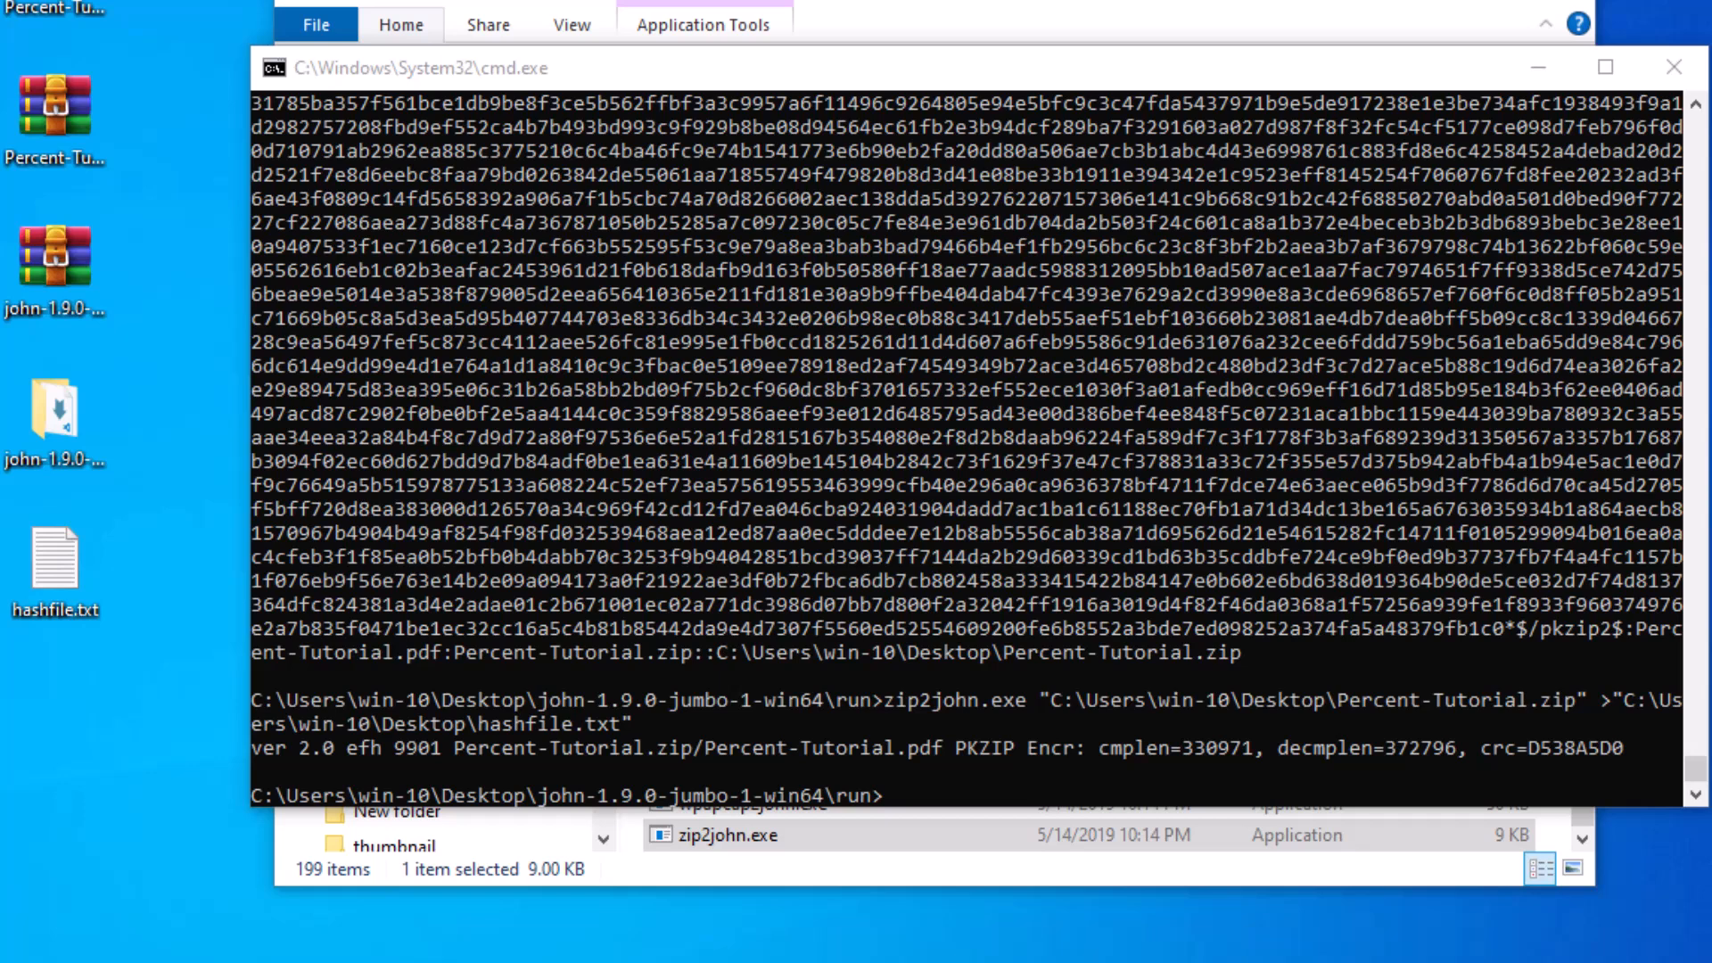
text(cls)
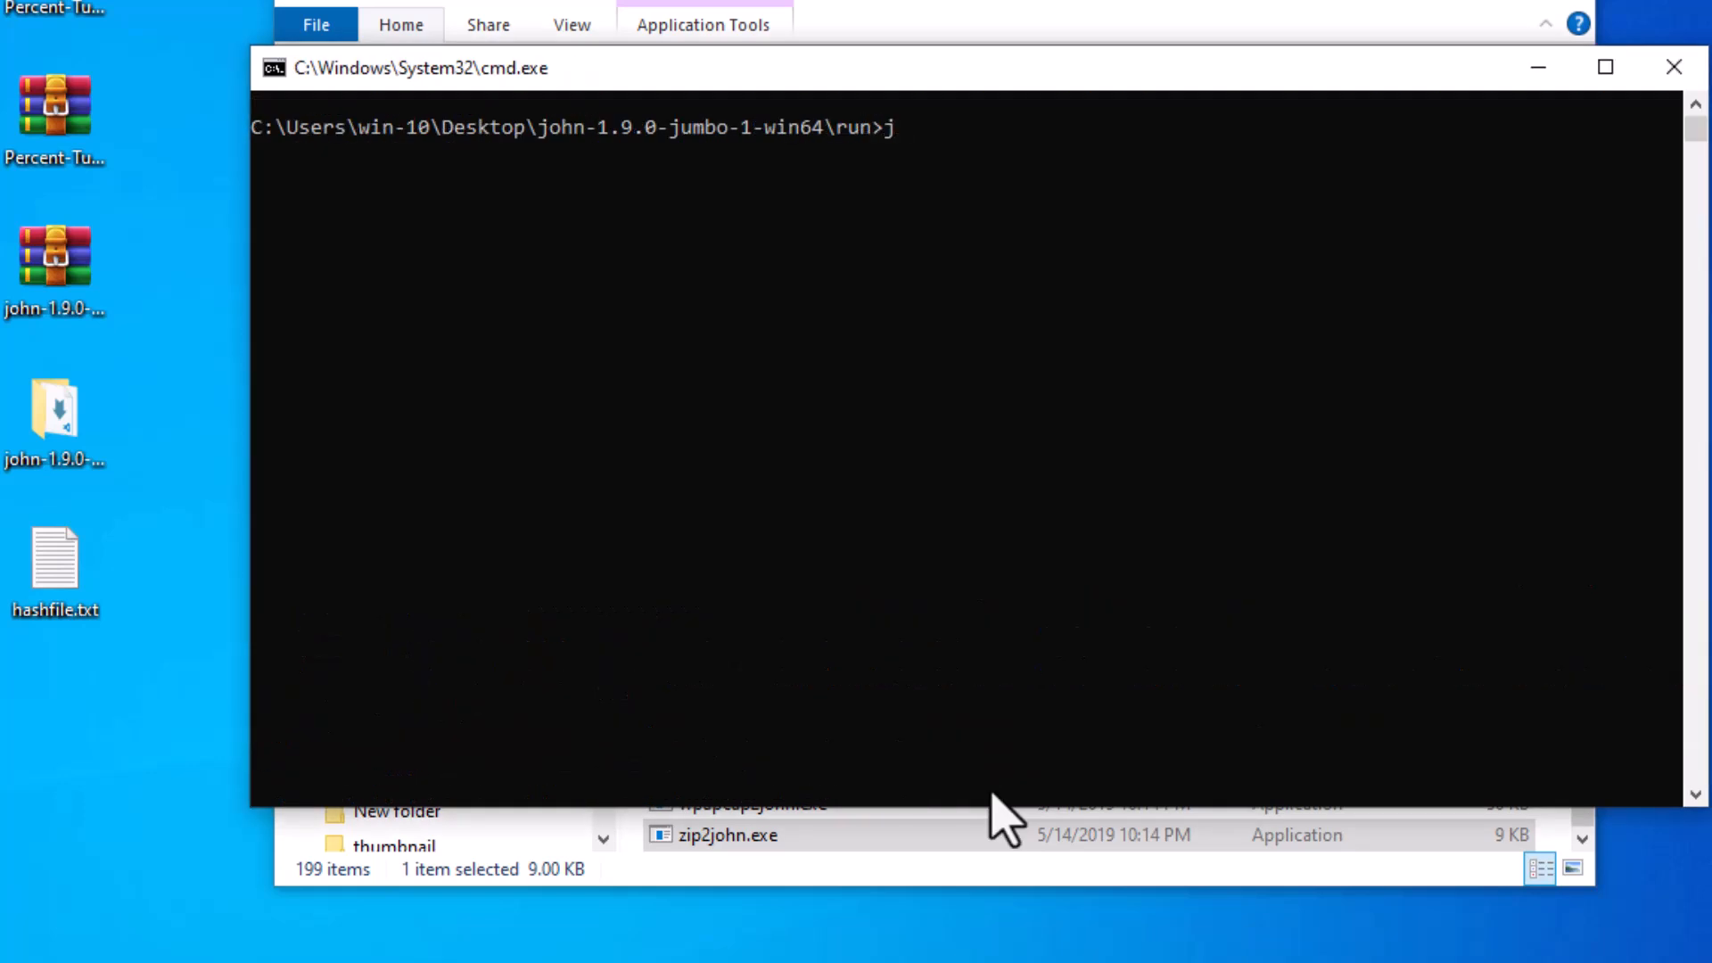
text(ohn)
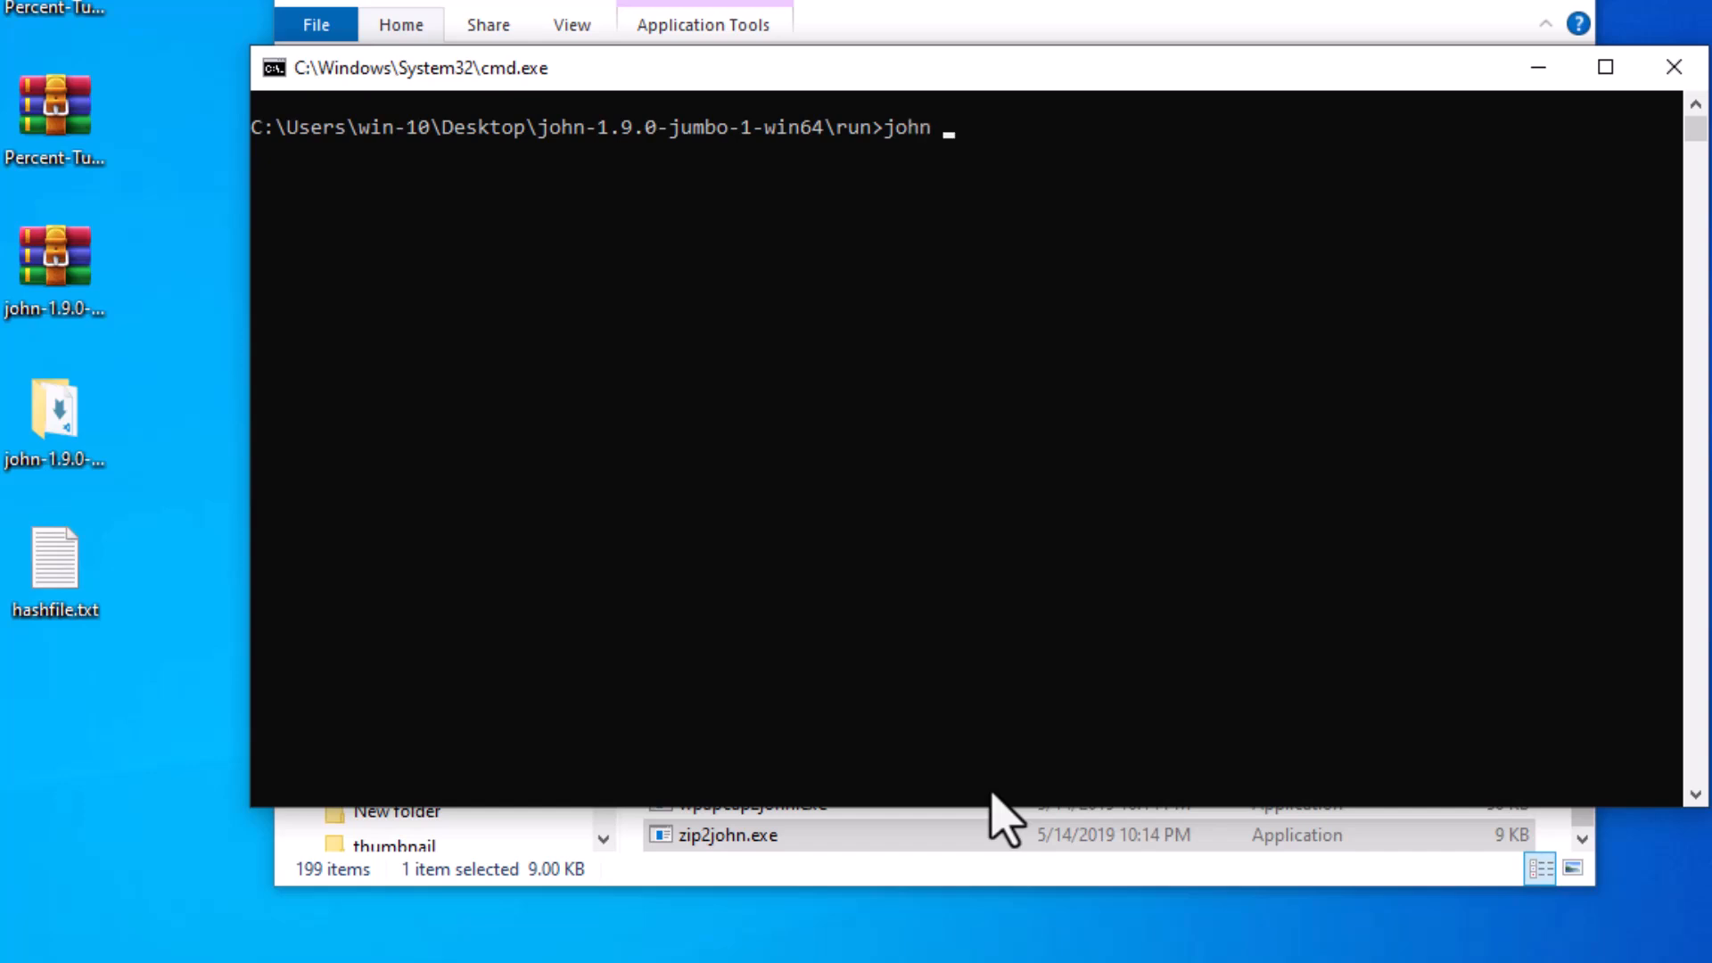
text(")
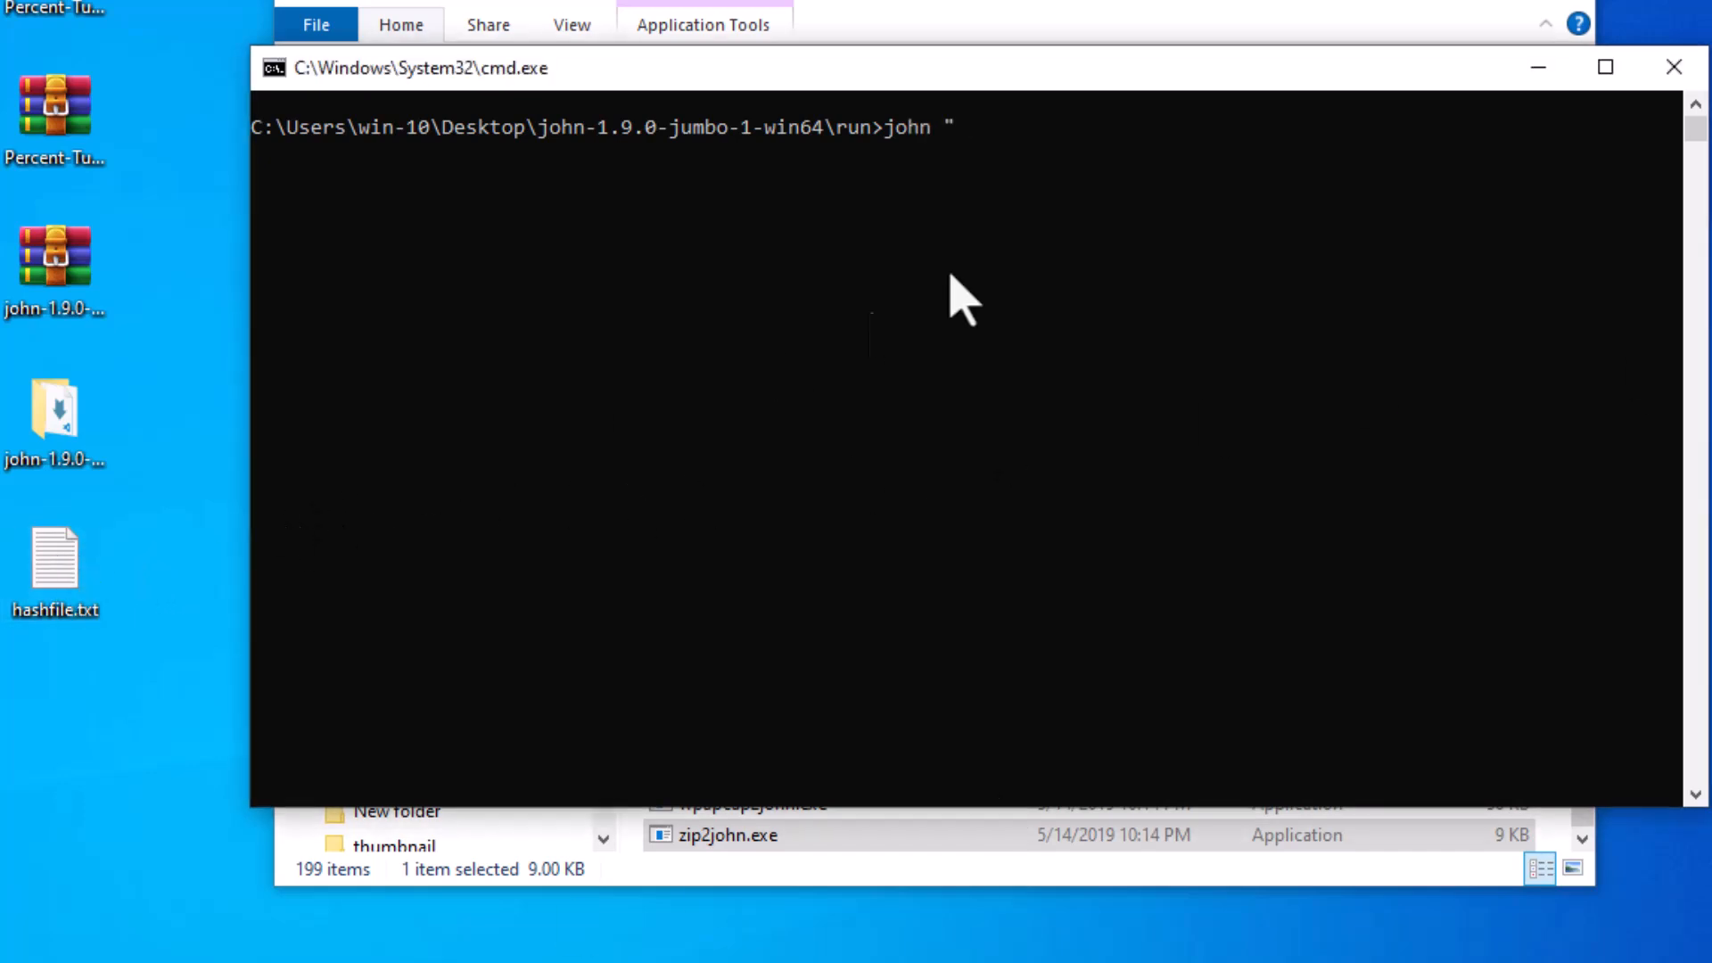
text(C:\Users\win-10\Desktop\hashfile.txt")
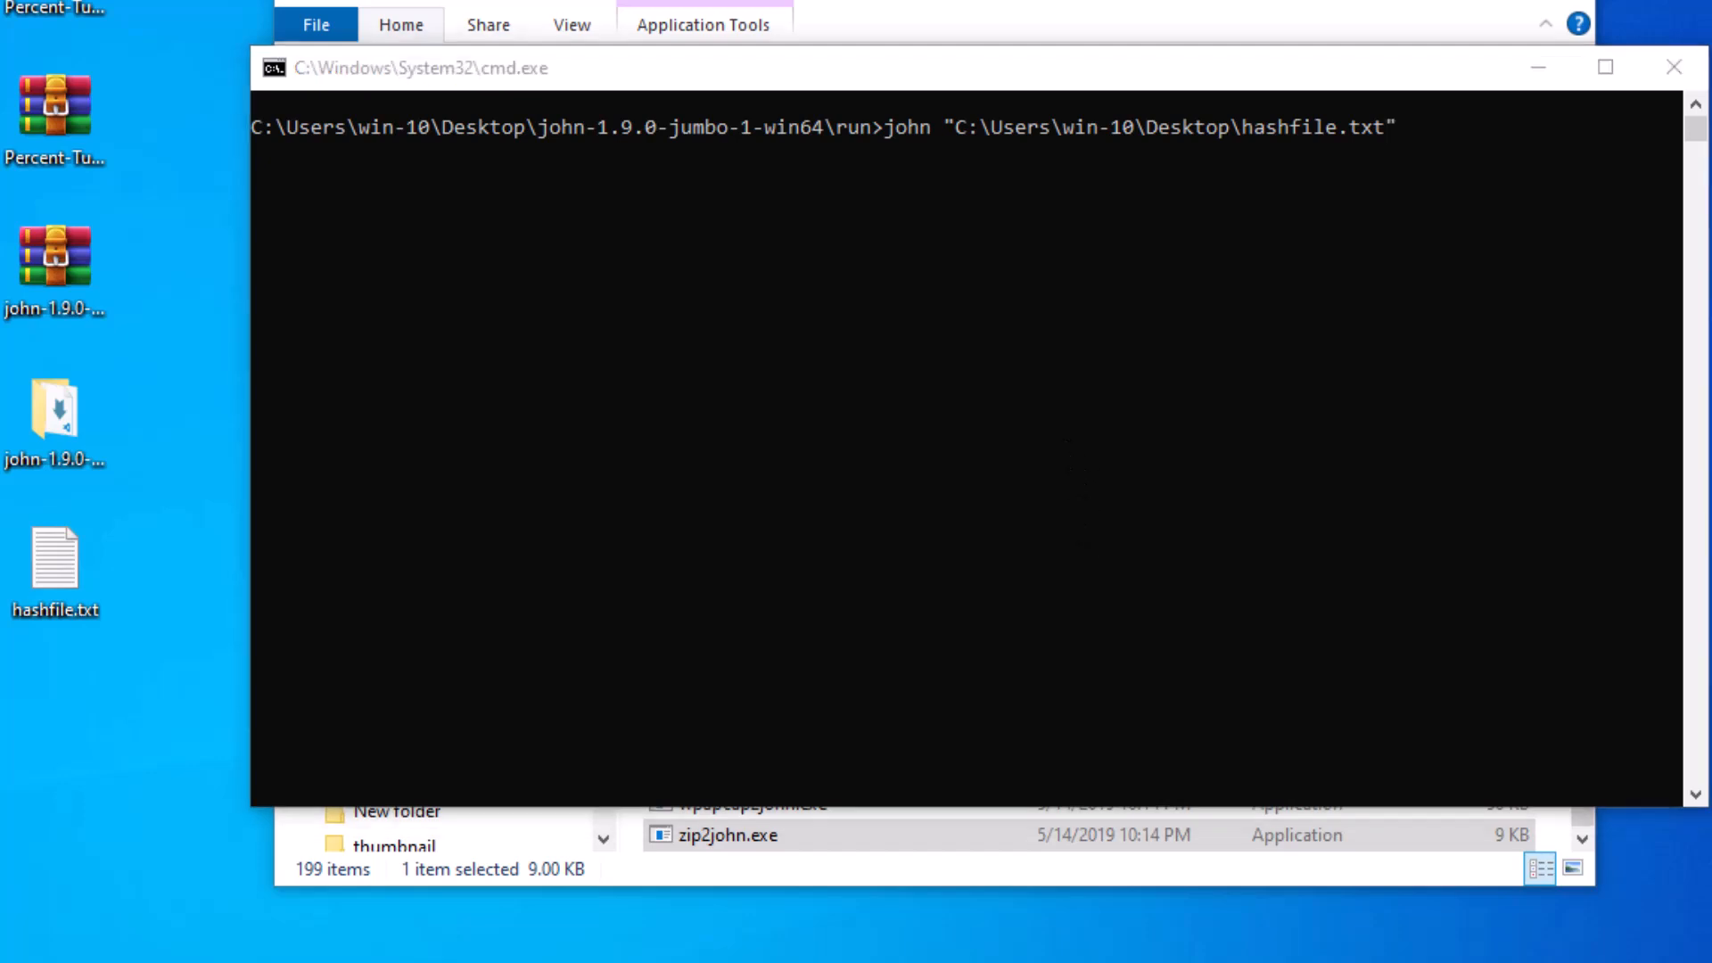
key(Return)
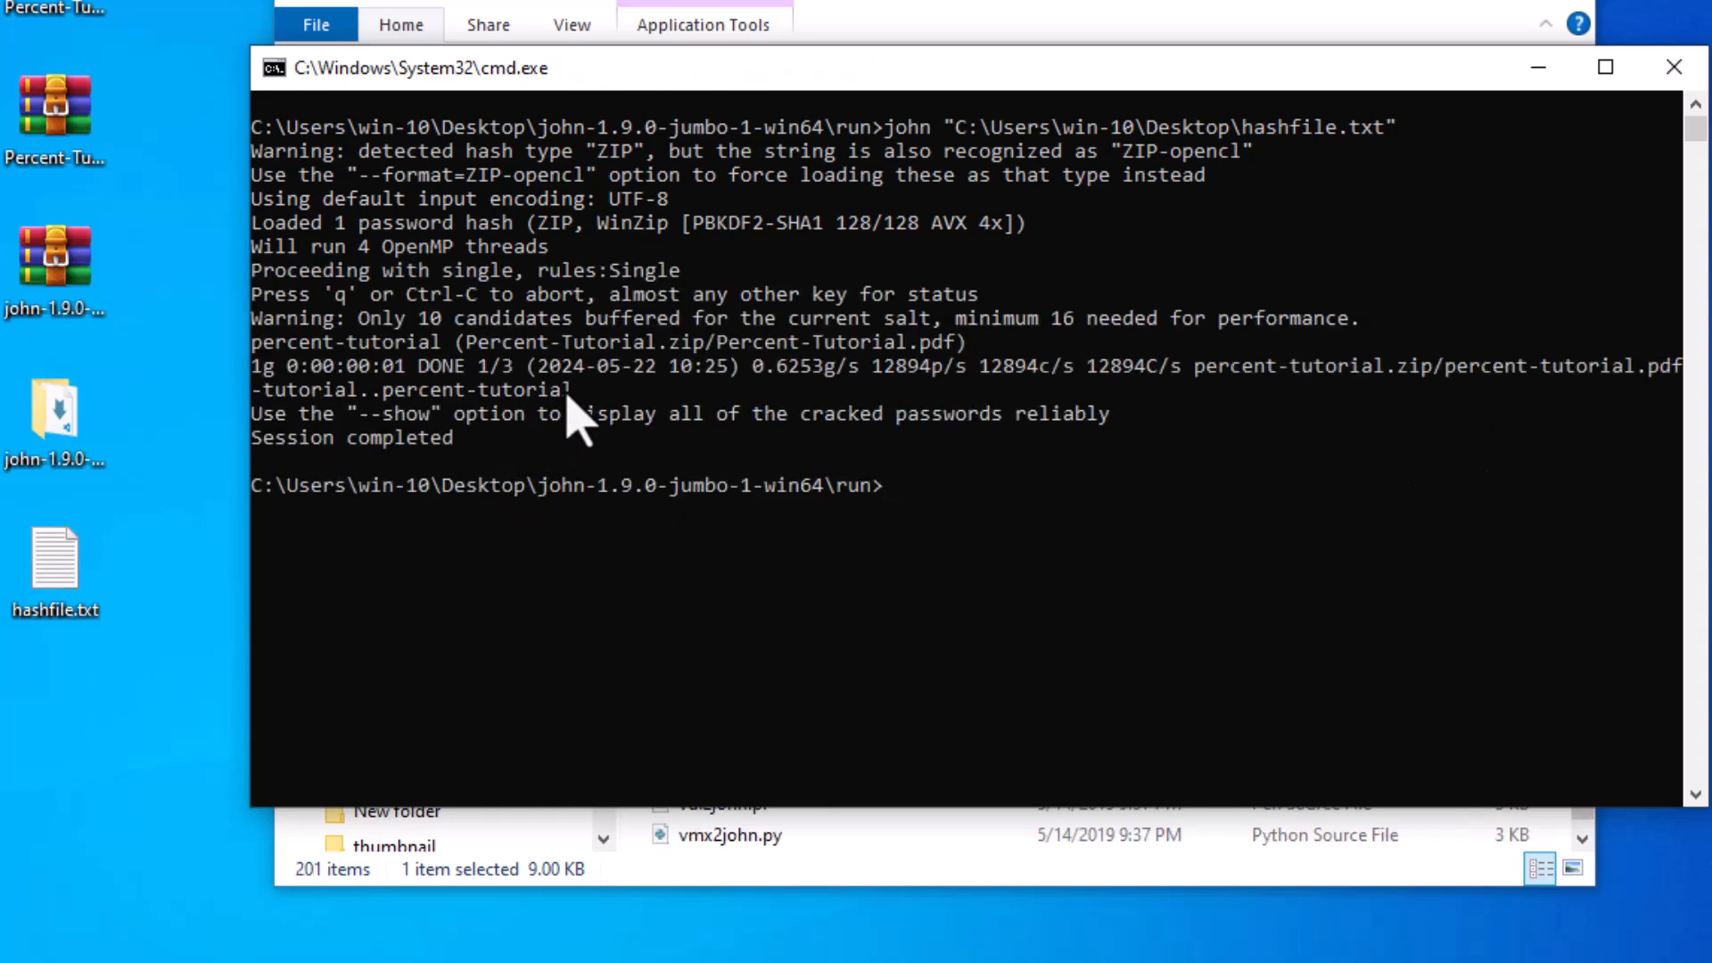
double_click(476, 390)
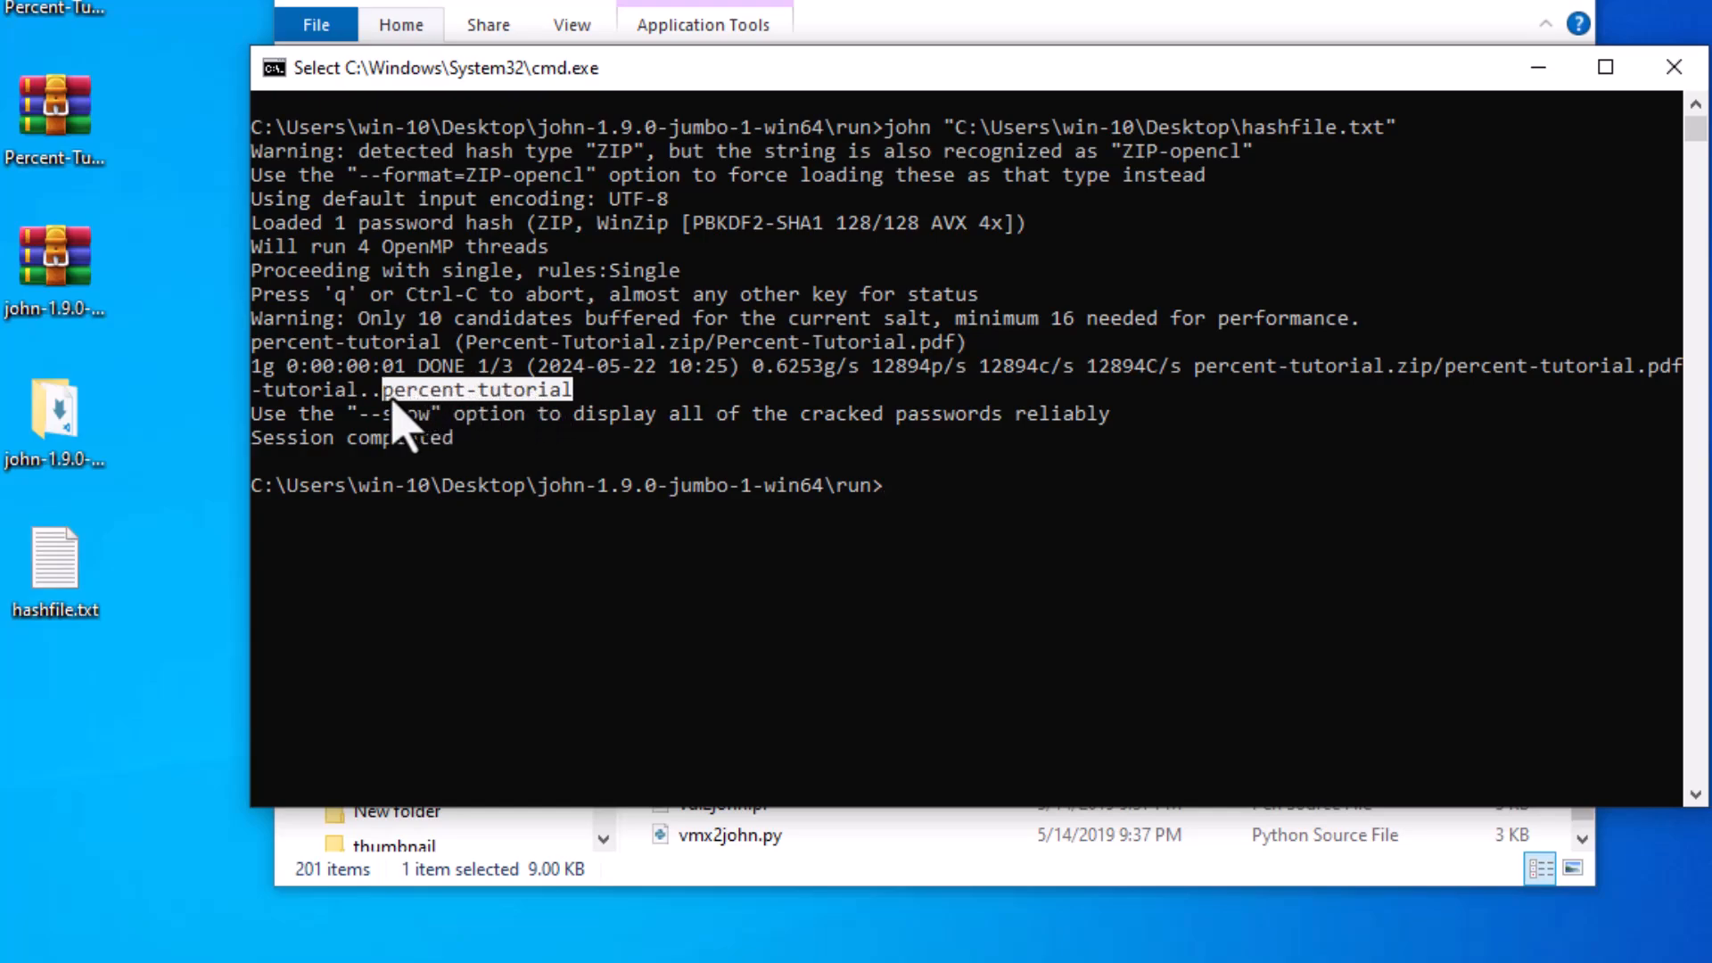